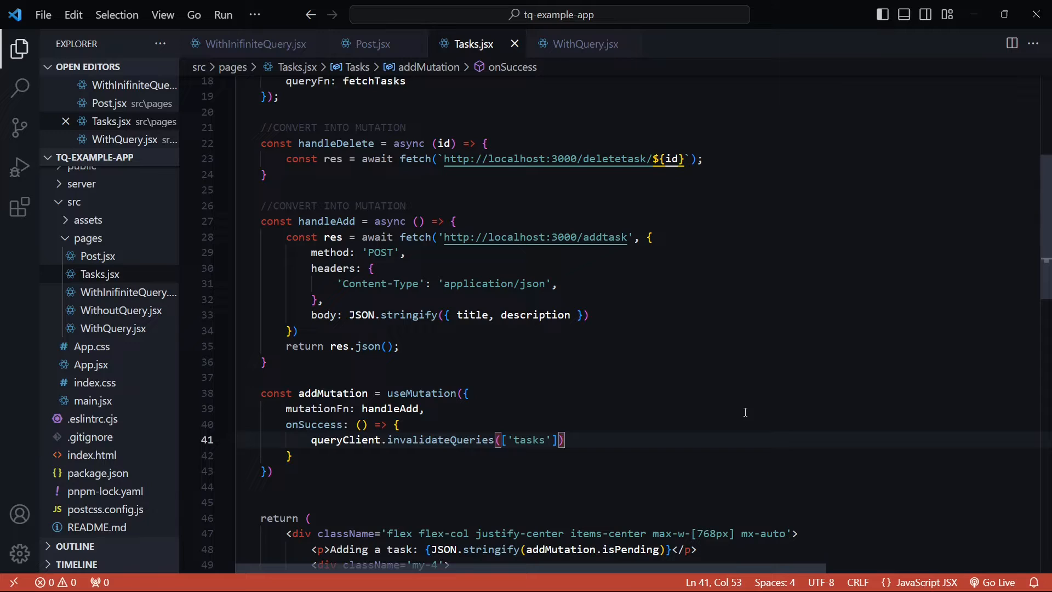
Change handleAdd's parameter to { title, description, id, isComplete }.
click(562, 439)
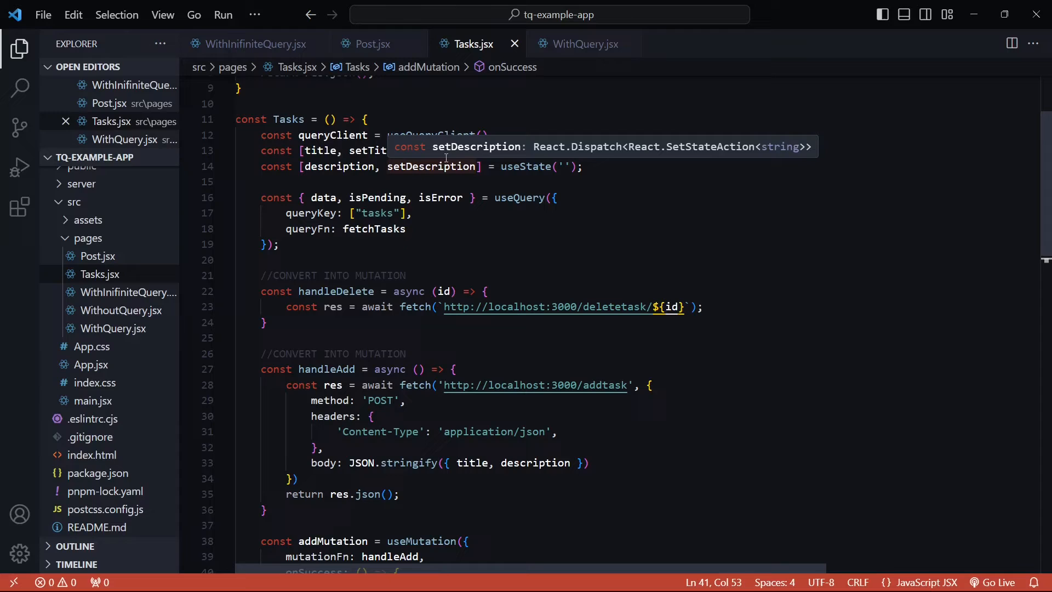
mouse_move(440, 353)
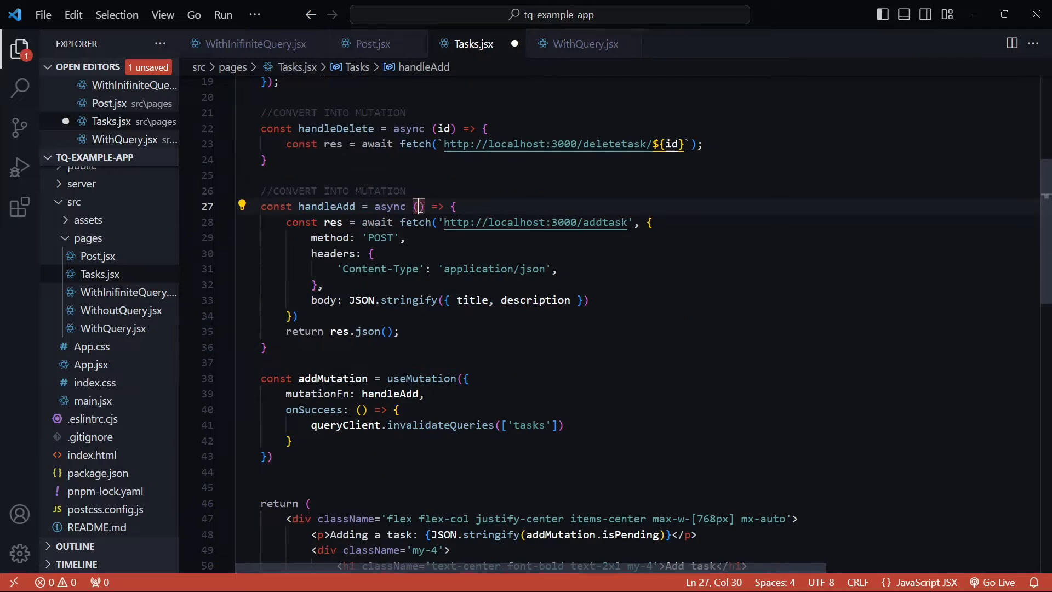
text(title)
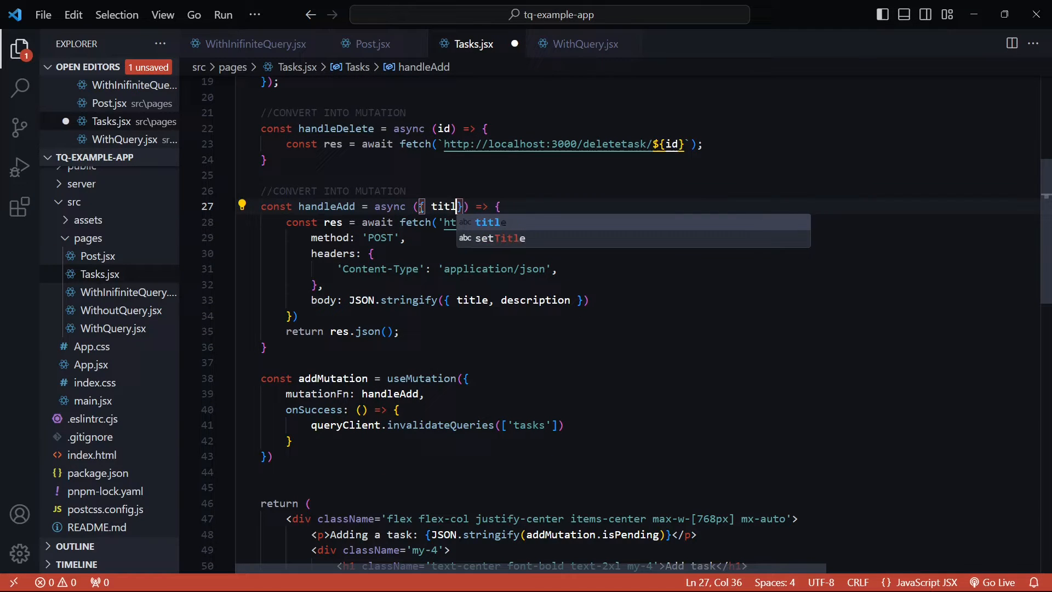
text(, description, id, is)
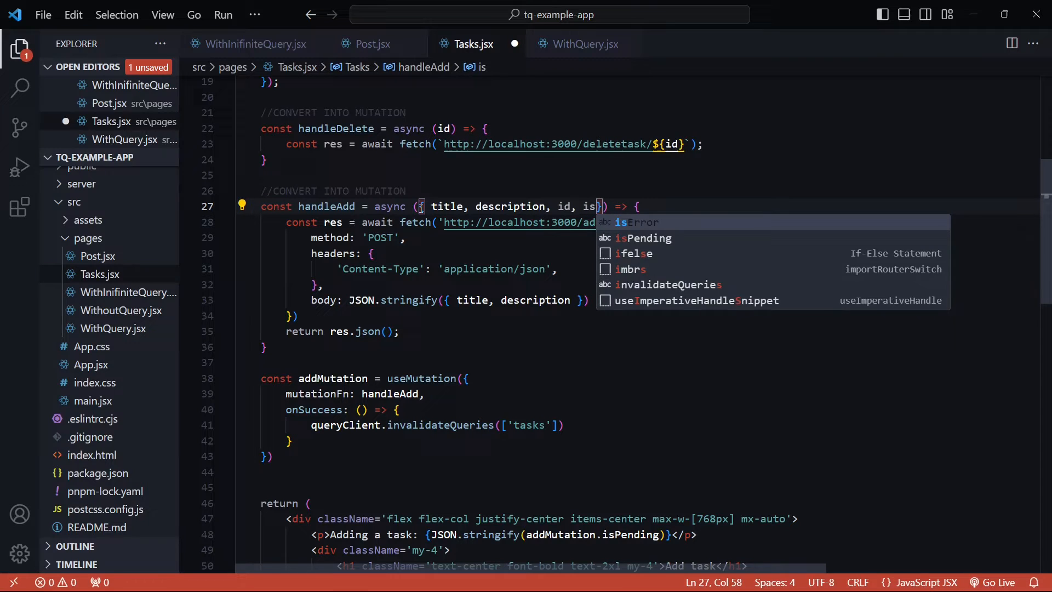
text(Complete)
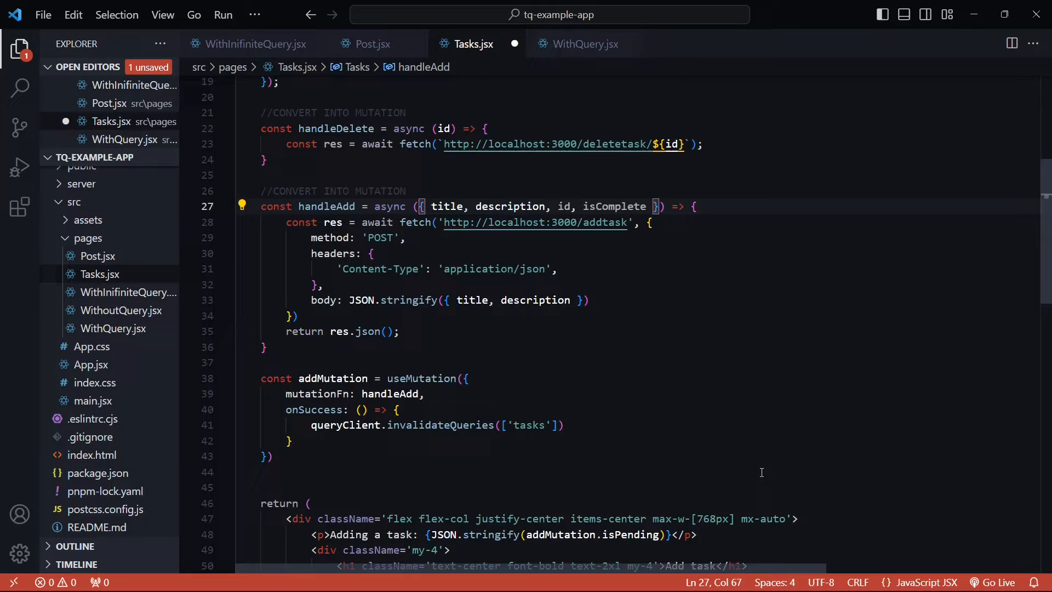
Make the Submit mutate call pass id: Math.random() and isComplete.
scroll(down, 3)
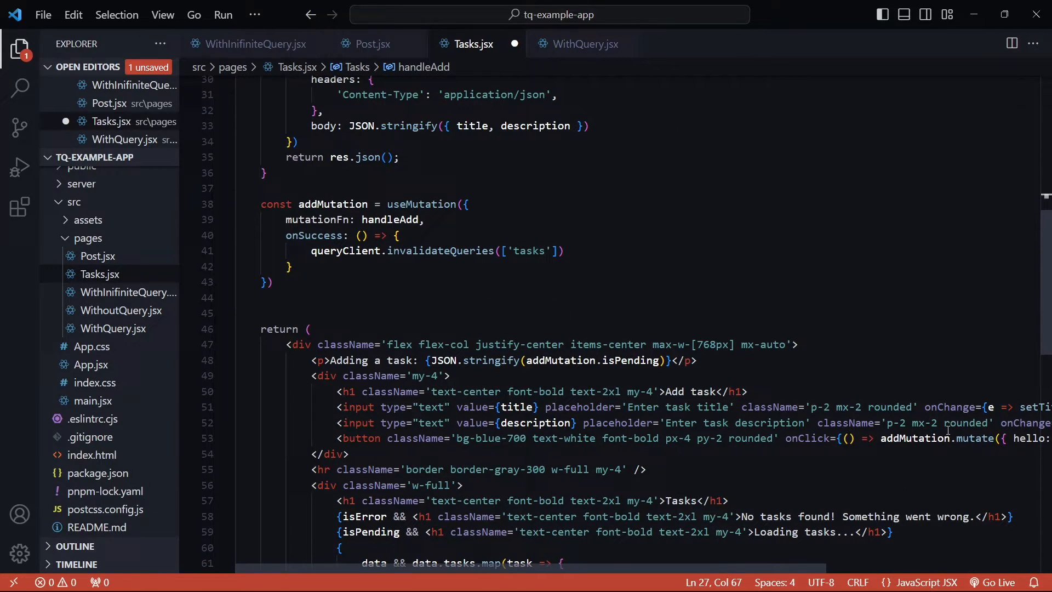
scroll(right, 3)
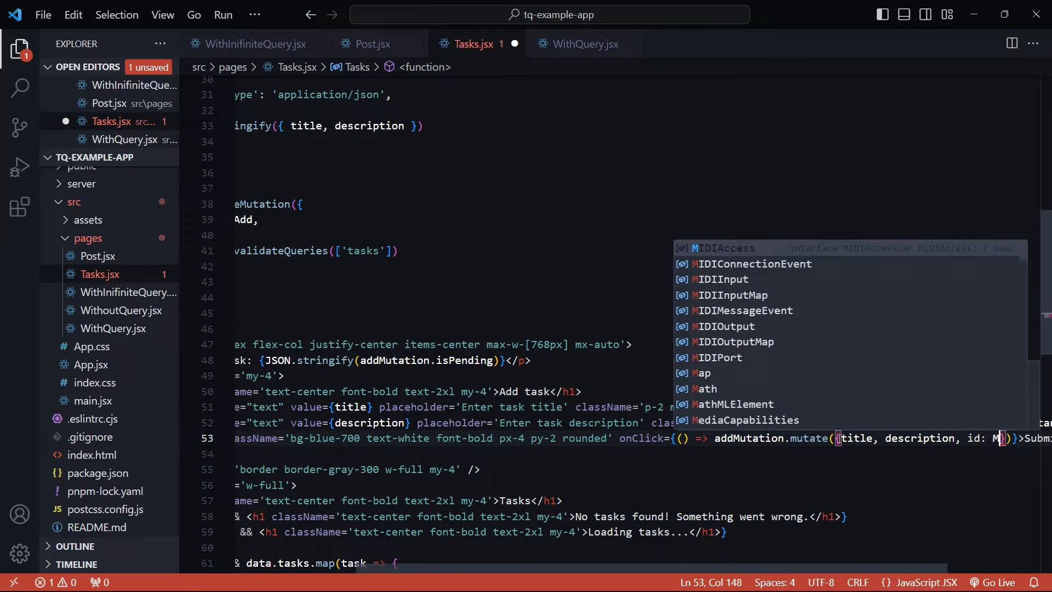
text(ath.random(),)
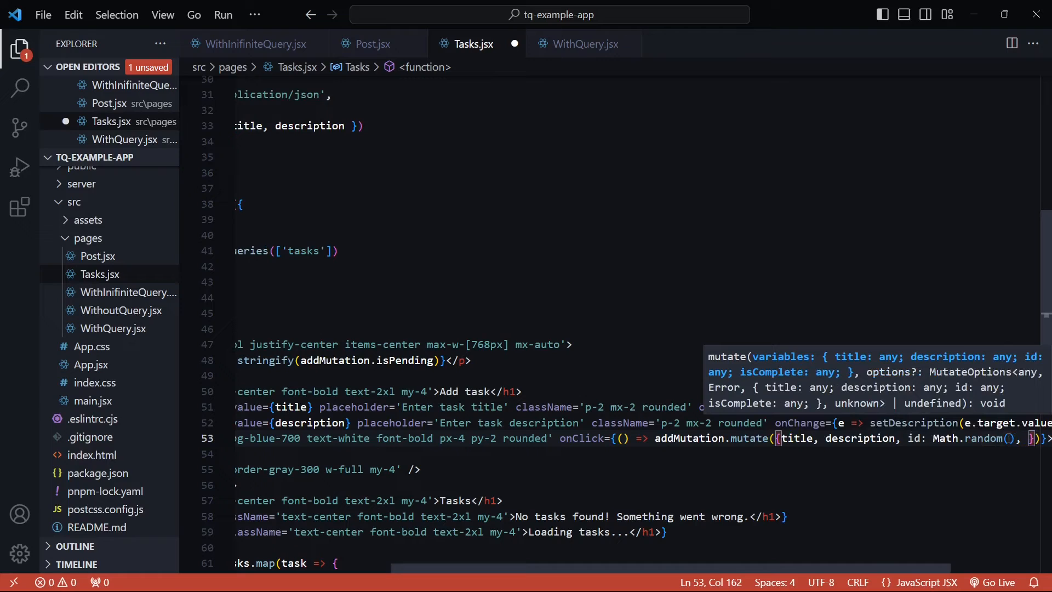
text(isComplete:)
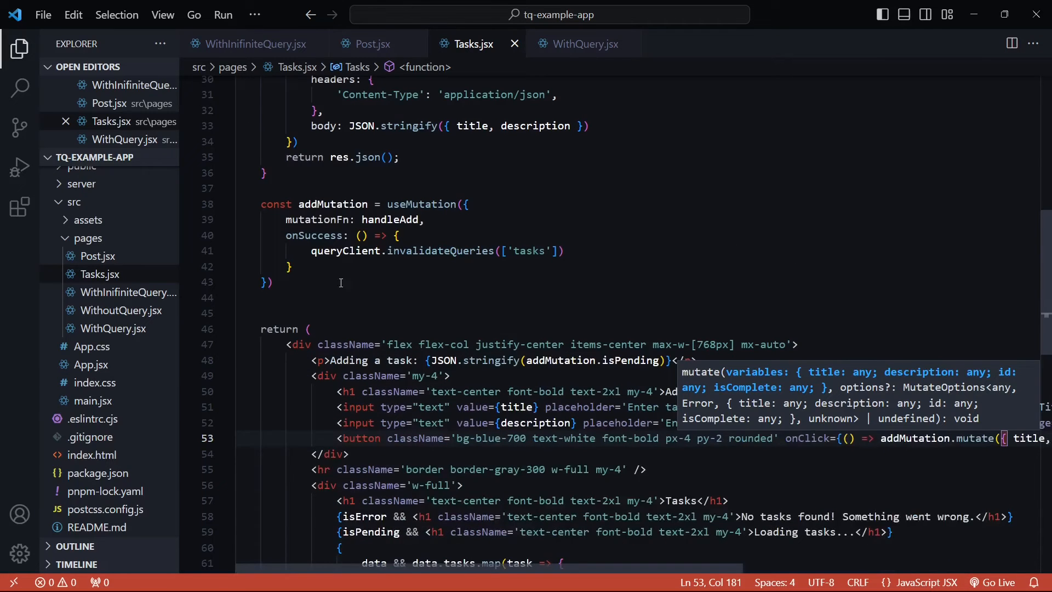
Add console.log(addMutation.variables) just above the return in Tasks.jsx.
text(console.)
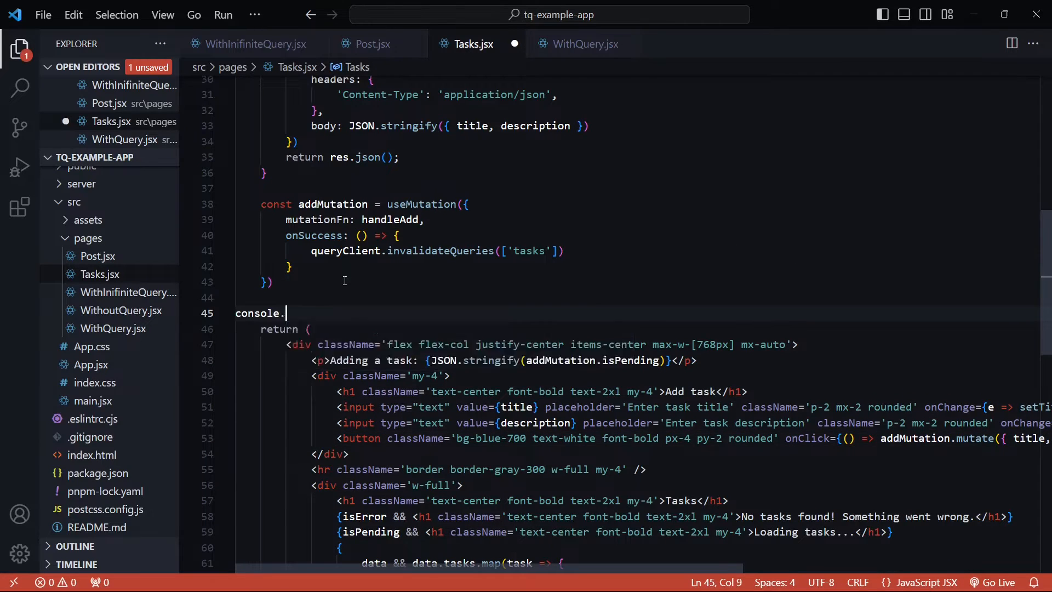
text(log(addMutation)
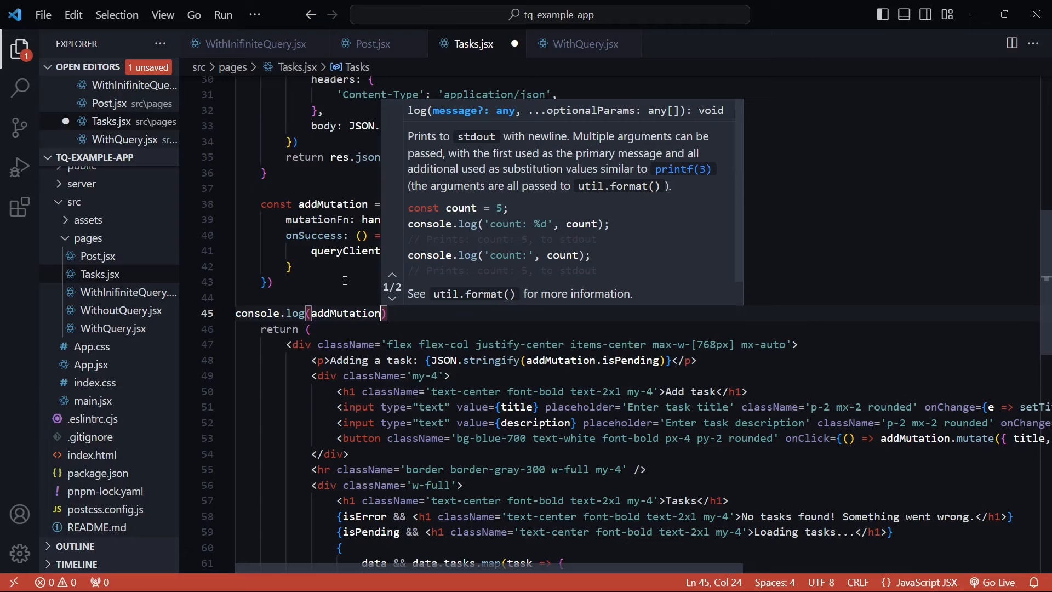
text(.variables)
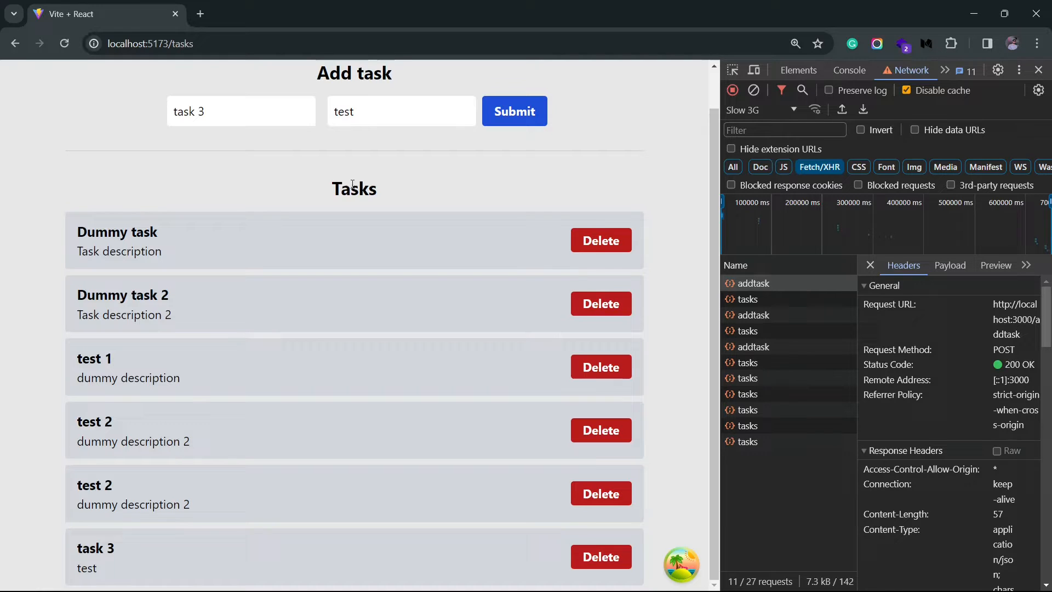
mouse_move(355, 336)
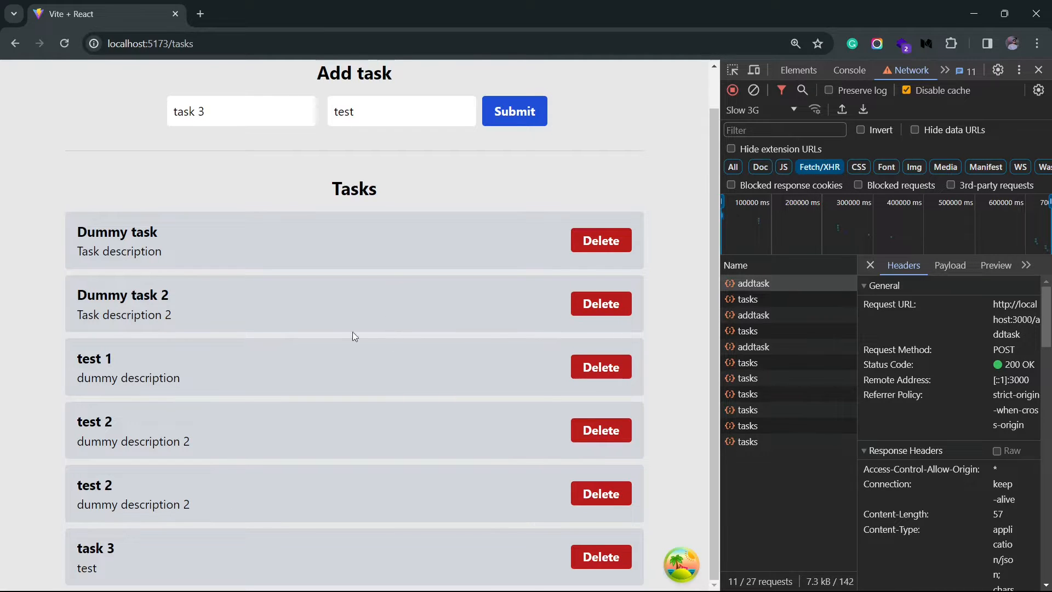
mouse_move(350, 233)
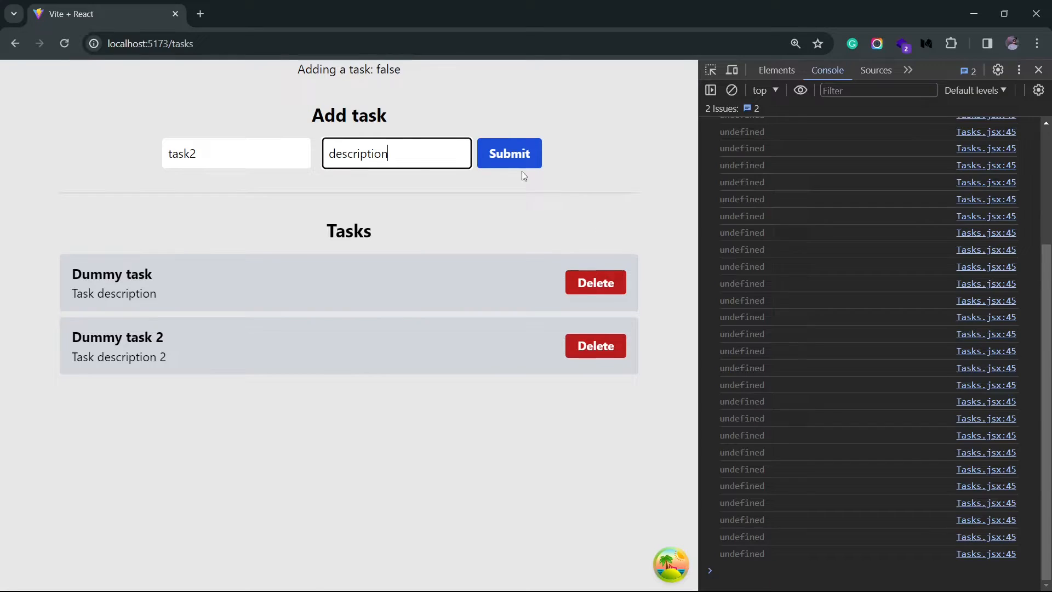
Submit task2 and expand the logged variables object to check its random id and isComplete false.
click(509, 153)
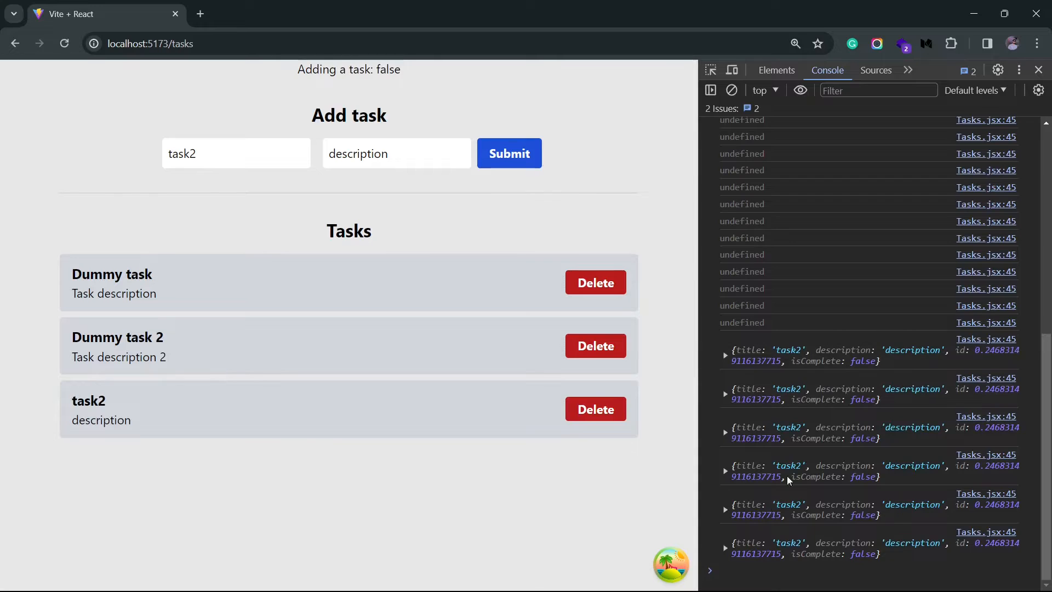
click(726, 486)
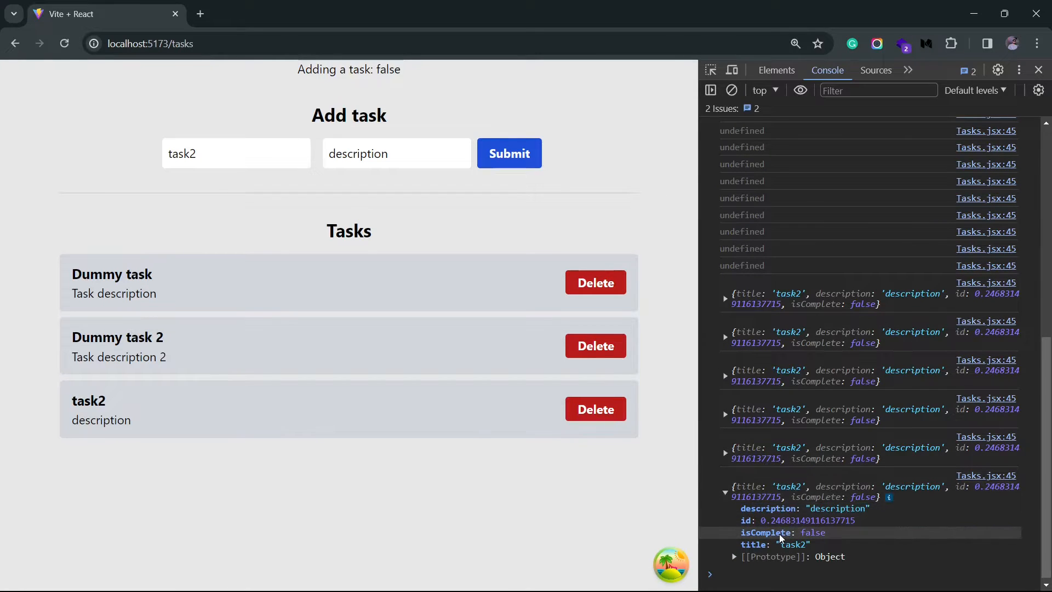
mouse_move(772, 532)
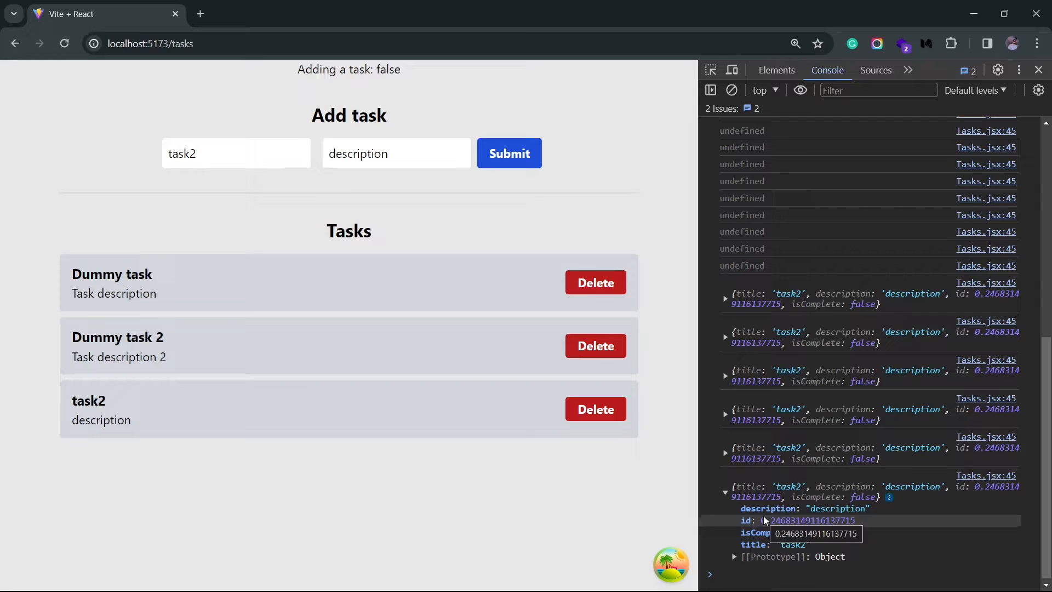
mouse_move(575, 206)
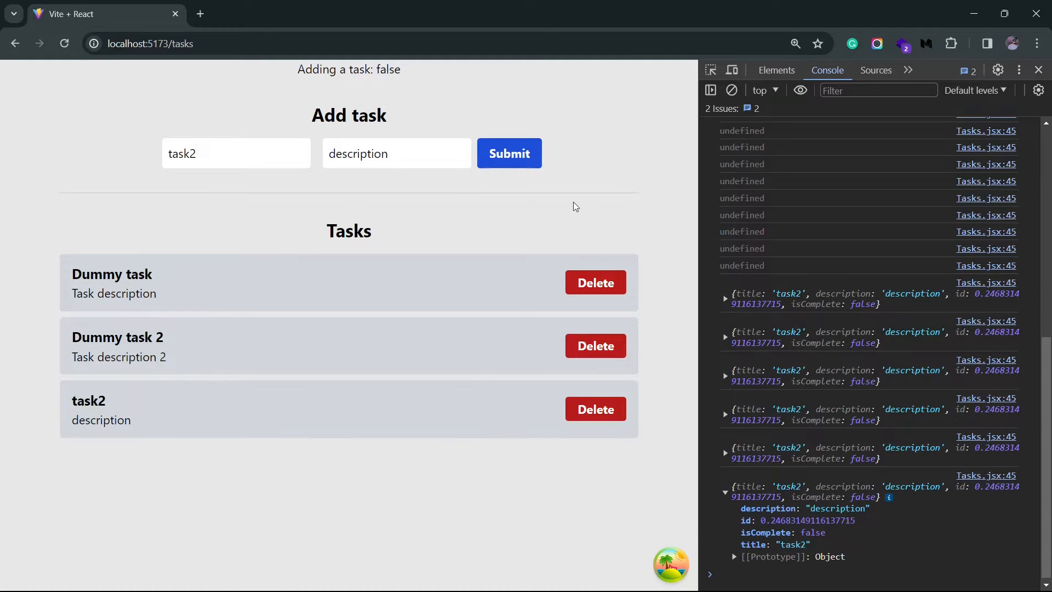
mouse_move(513, 226)
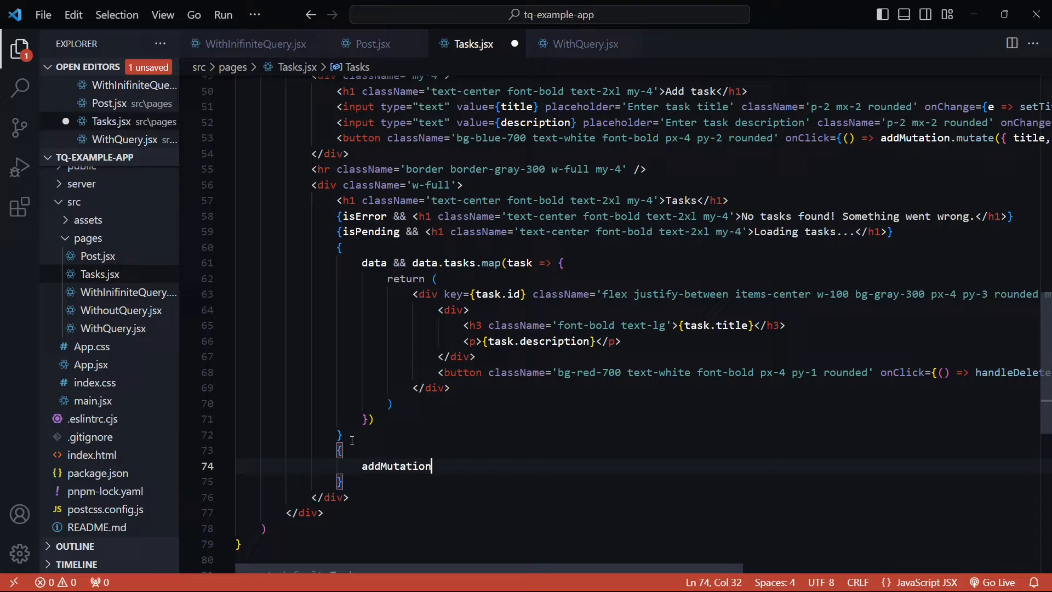
Add an addMutation.isPending card using addMutation.variables for id, title and description, with opacity-50.
text(.isP)
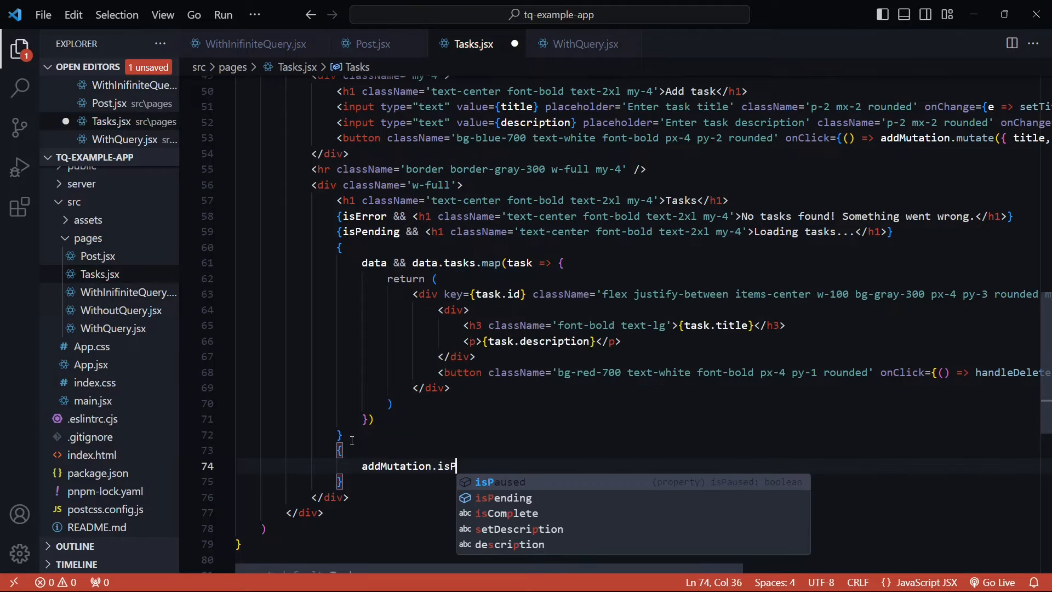
key(Escape)
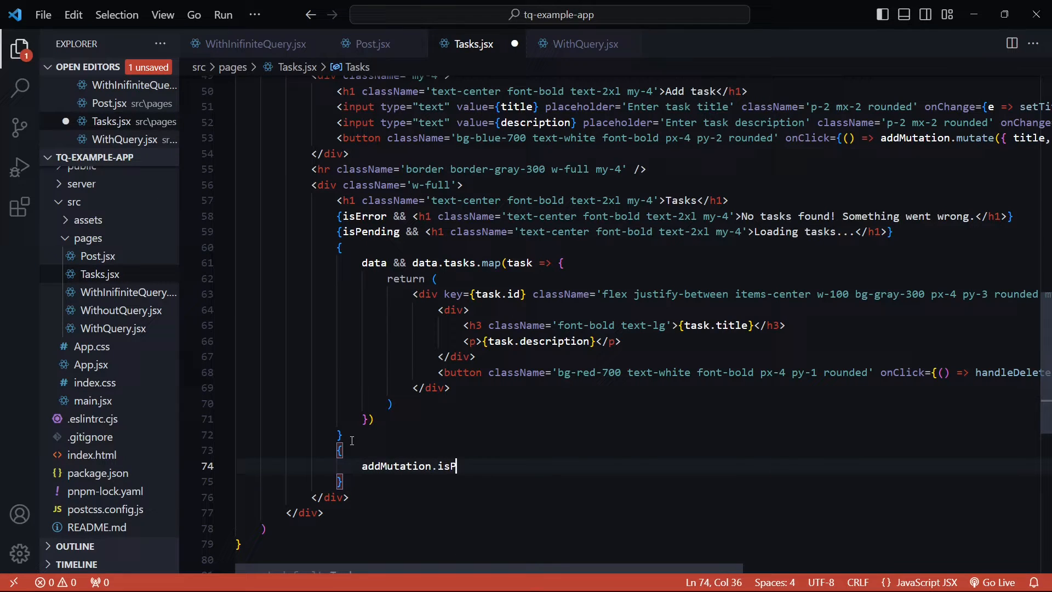
text(ending *)
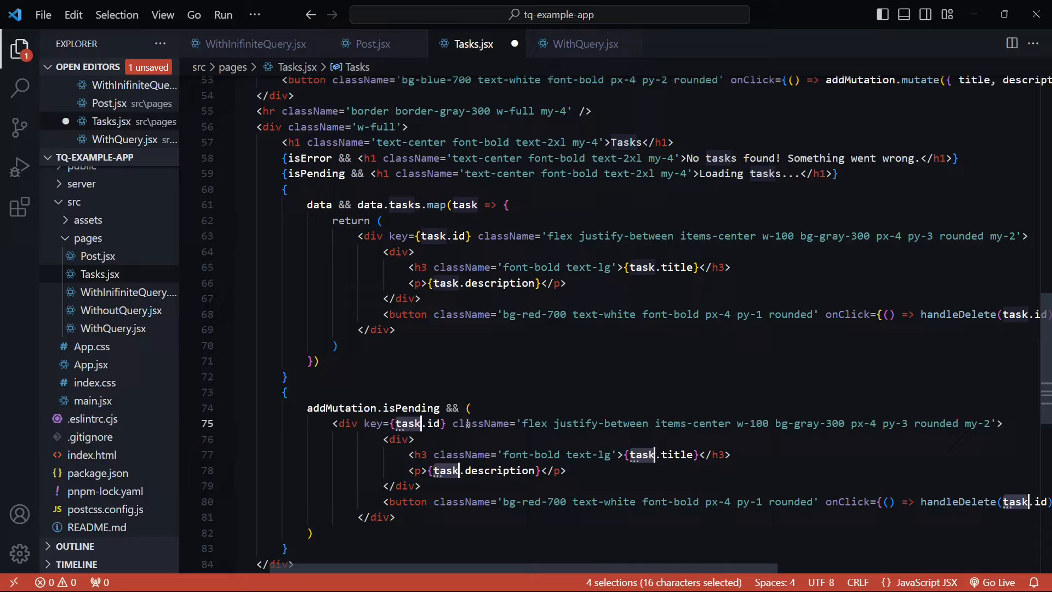
text(addMutation.)
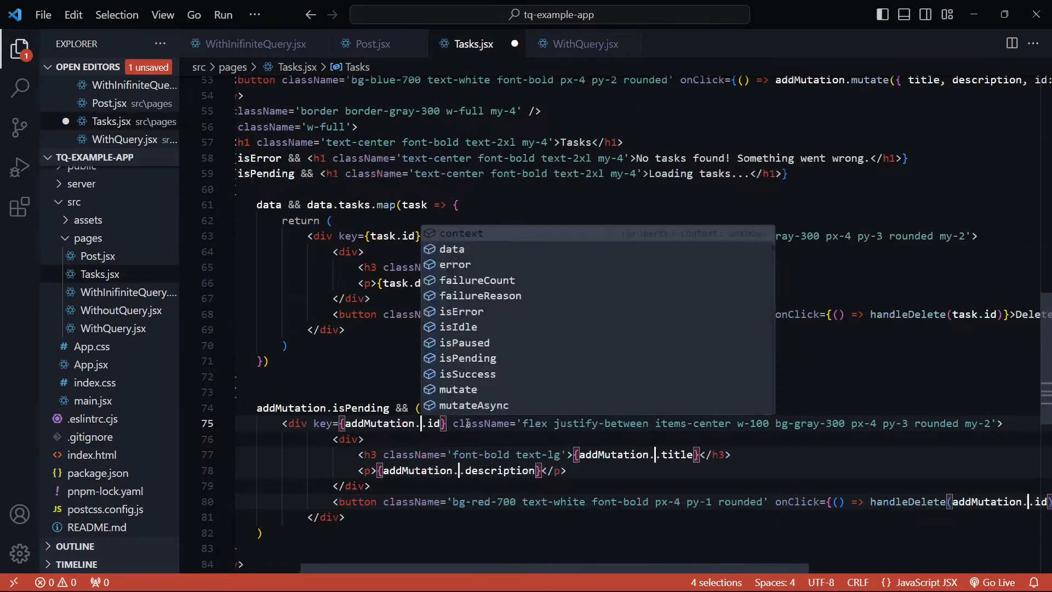
text(variables)
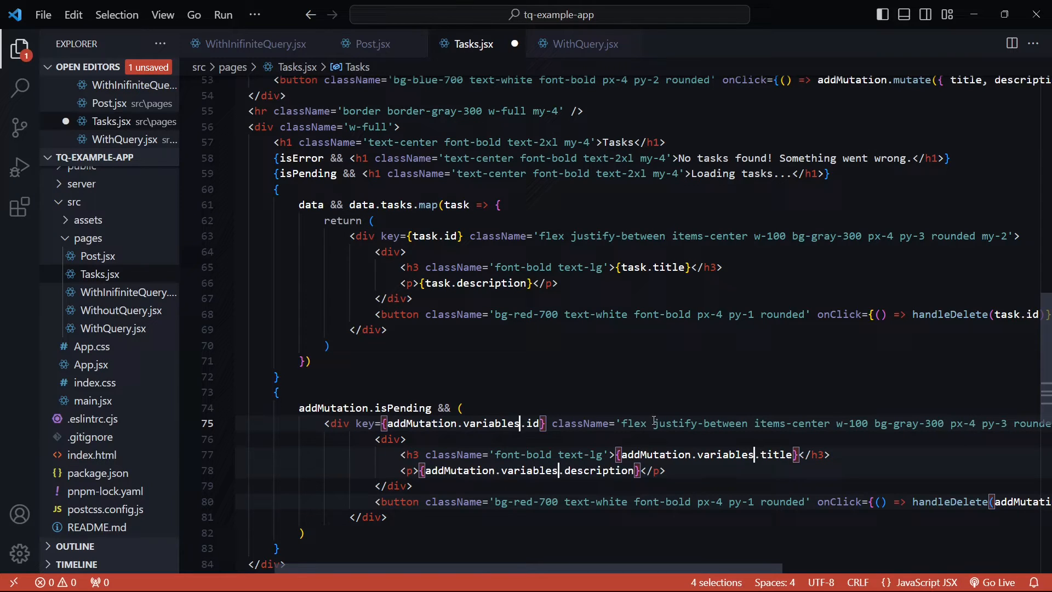
text(opacity-50)
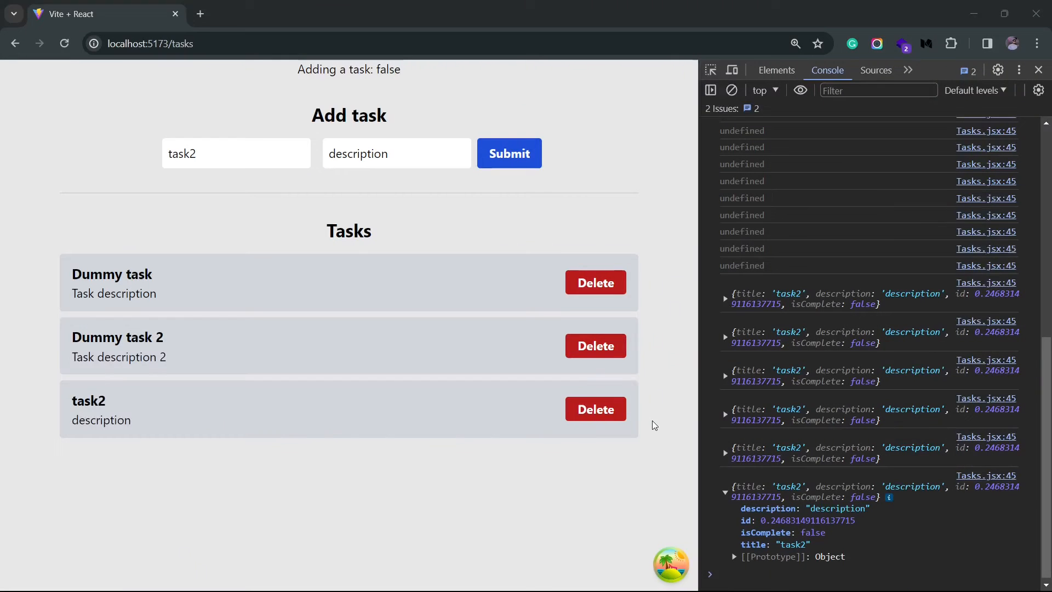
Submit task3 with description 'test' and watch its requests in the Network panel.
click(888, 70)
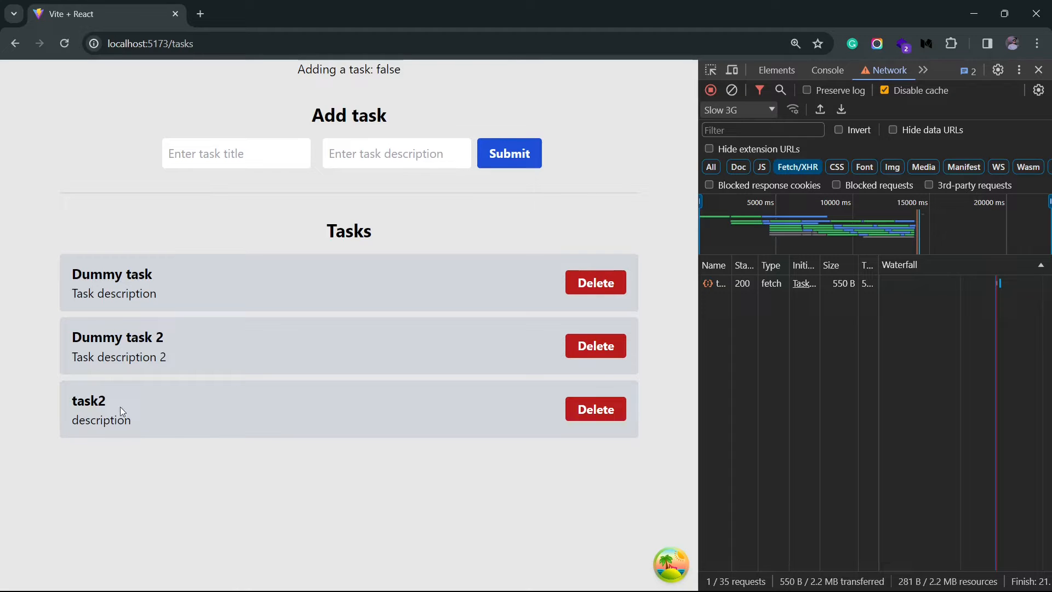
text(test)
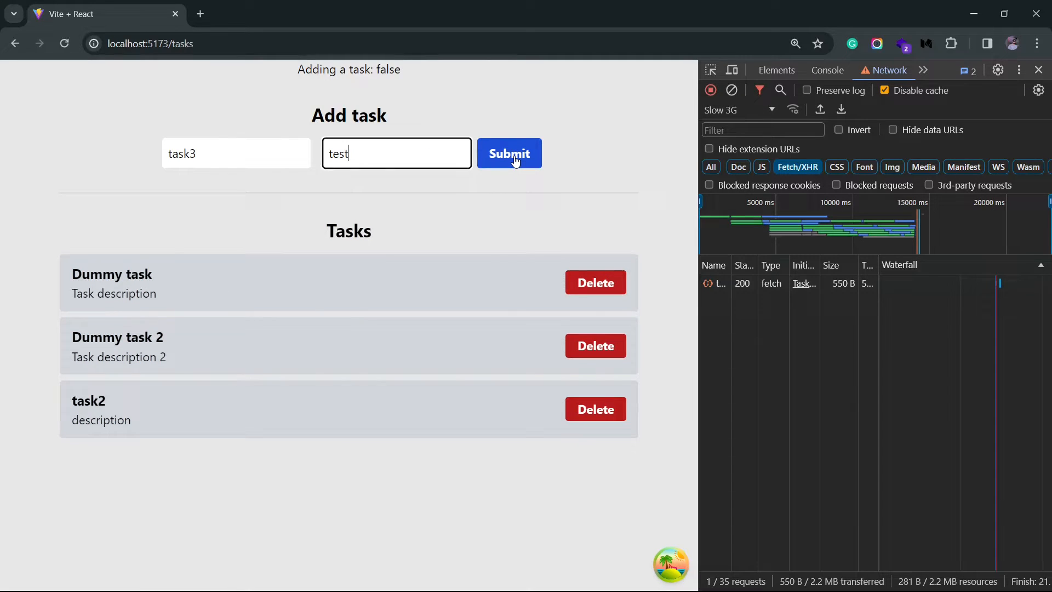
click(509, 153)
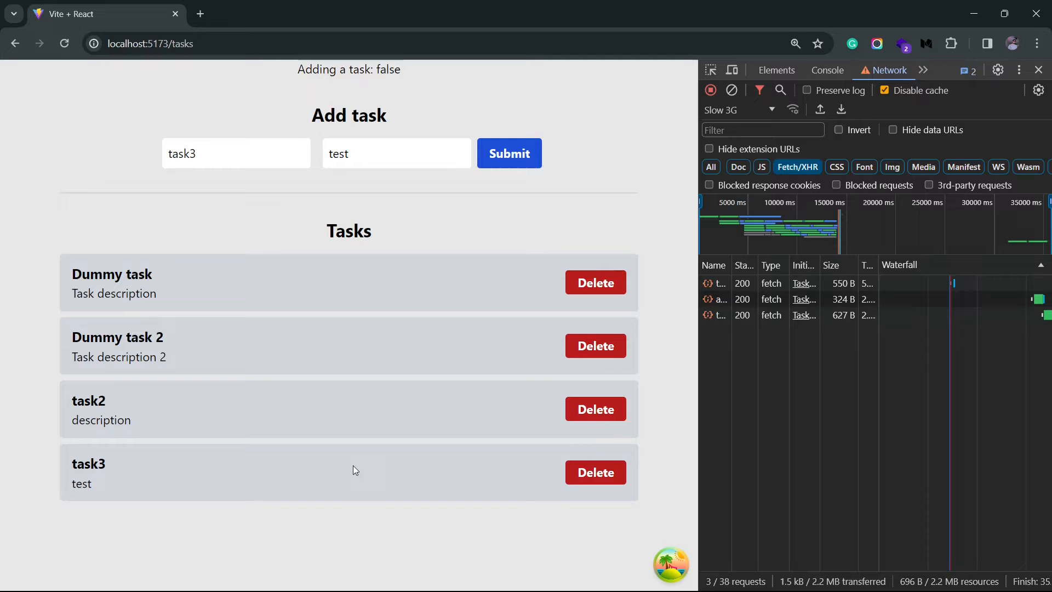
mouse_move(299, 425)
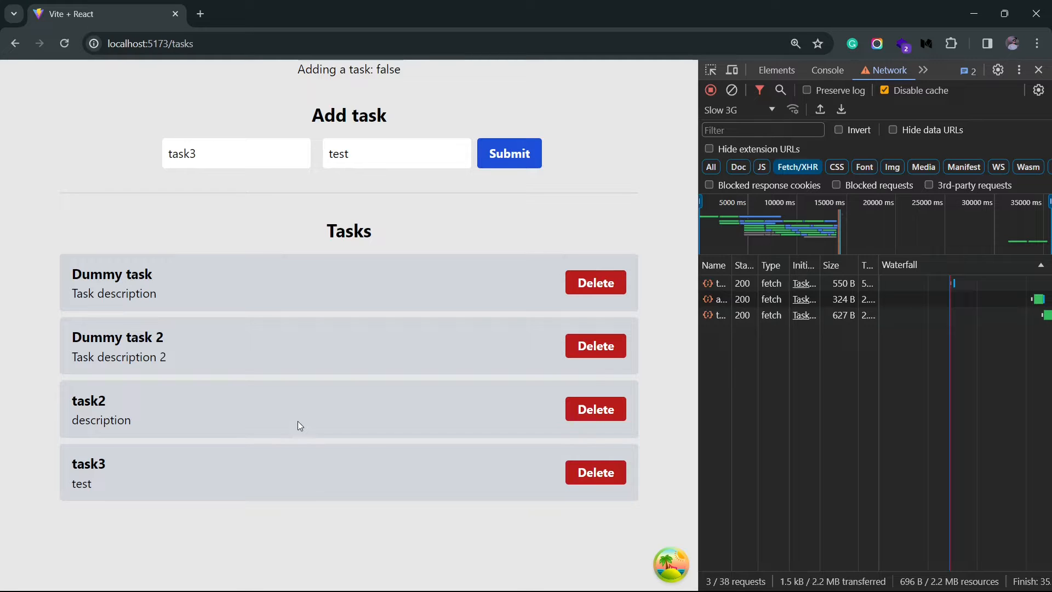
mouse_move(354, 290)
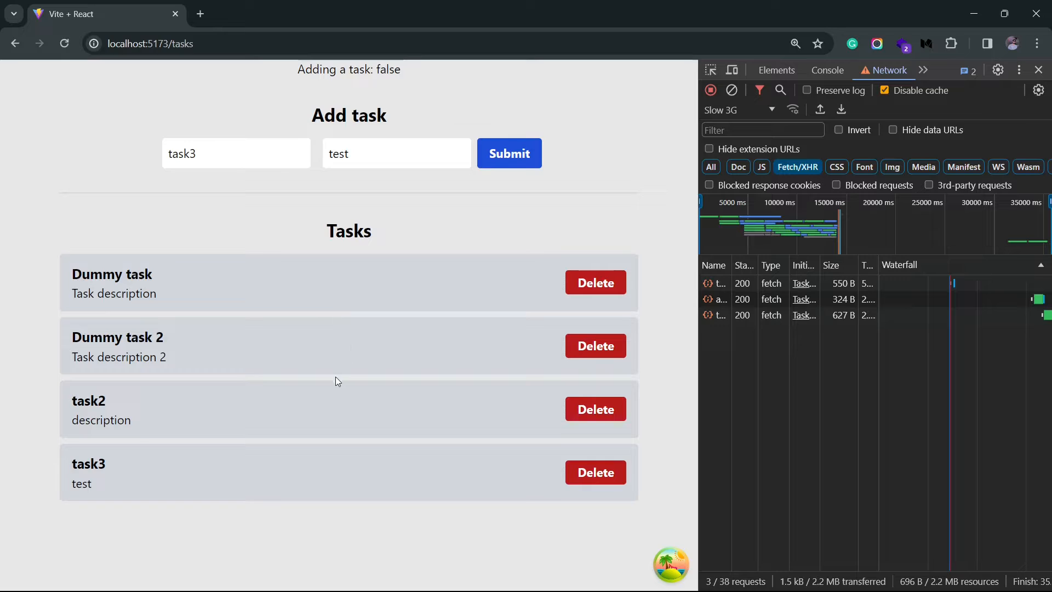
mouse_move(494, 251)
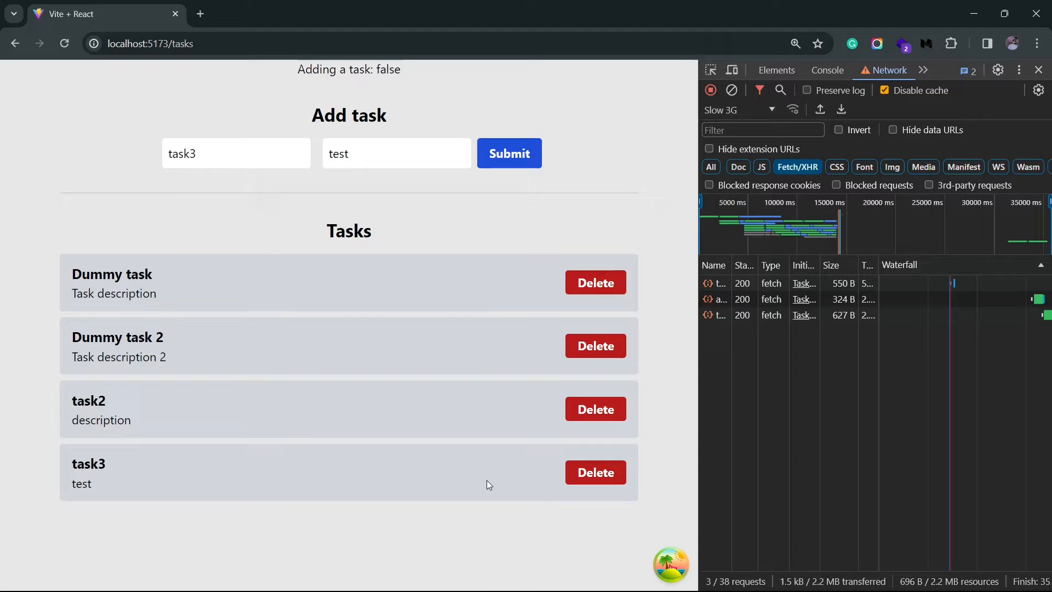
mouse_move(450, 470)
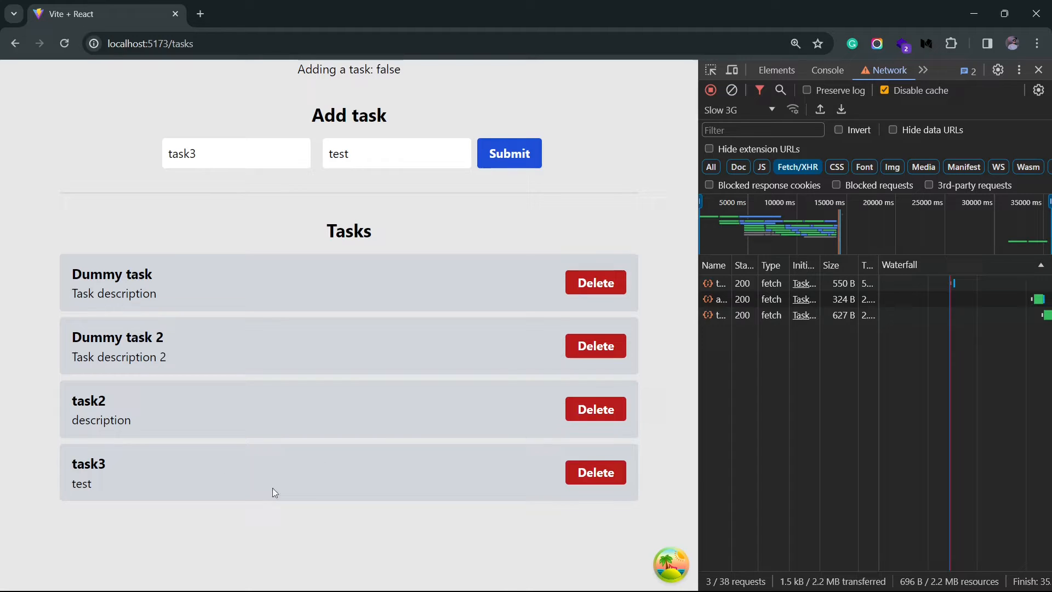
mouse_move(432, 473)
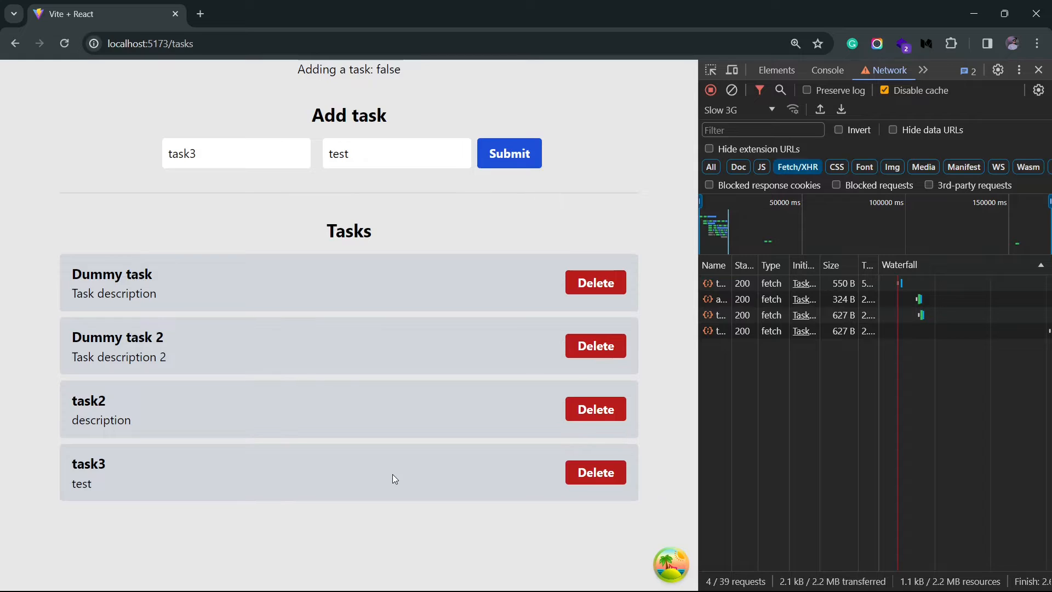
mouse_move(264, 475)
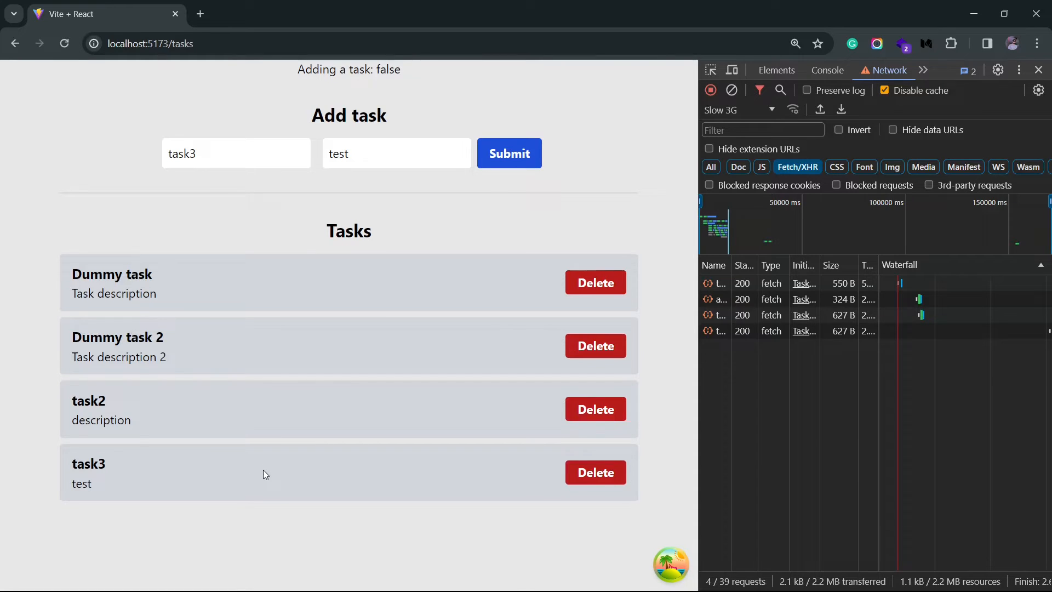
mouse_move(299, 477)
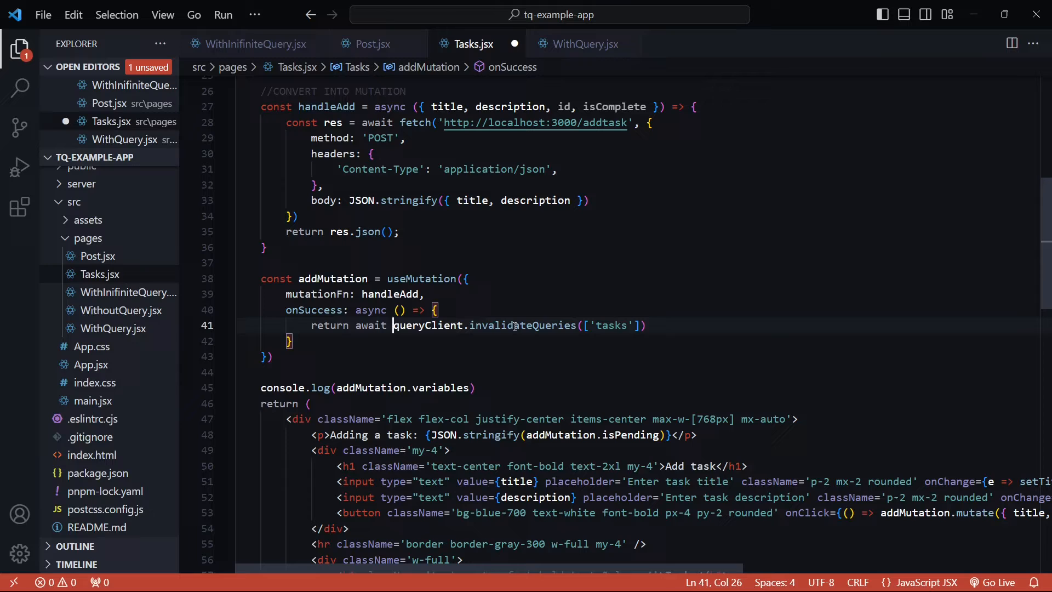
double_click(521, 325)
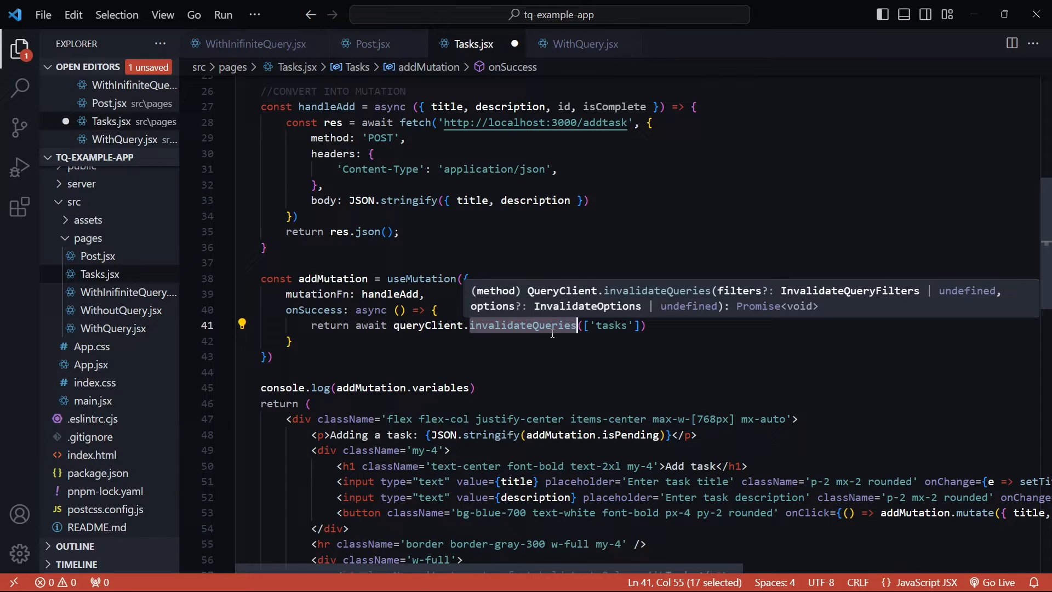
key(ctrl+s)
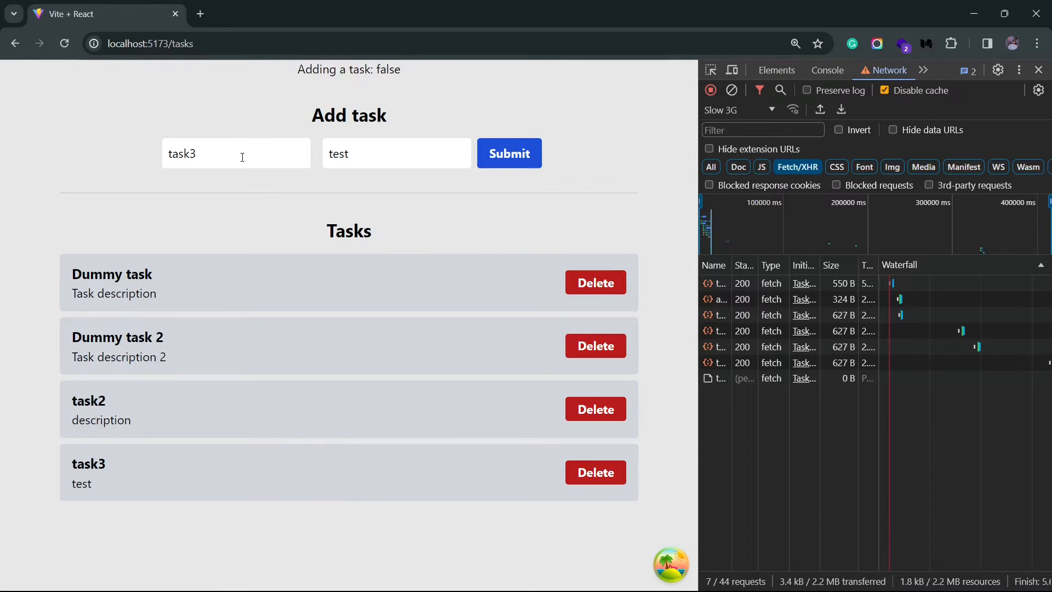
Submit task4 with a description and watch it turn from faded to normal.
text(task4)
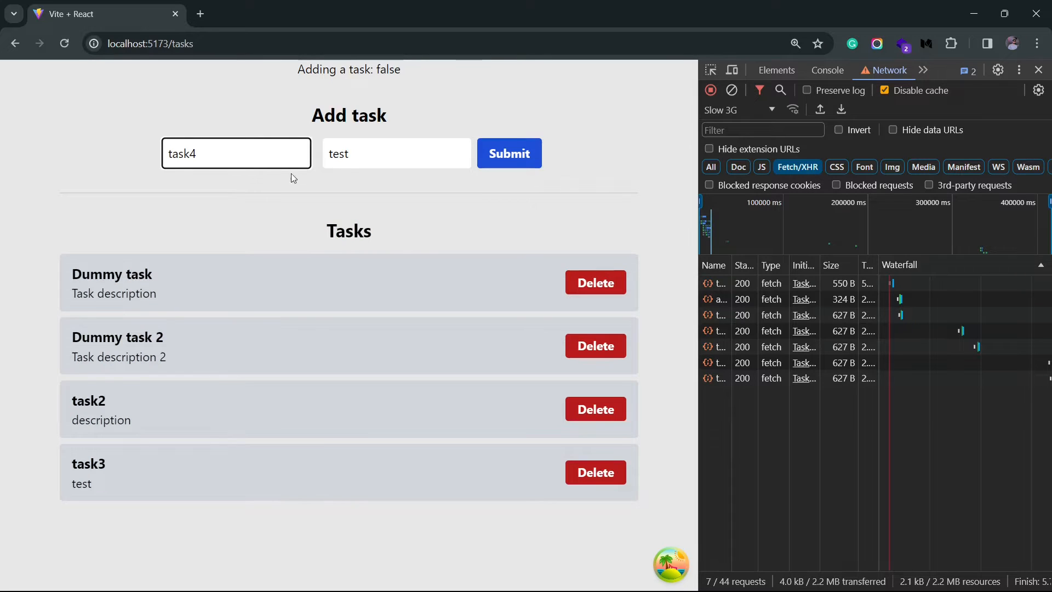
click(397, 153)
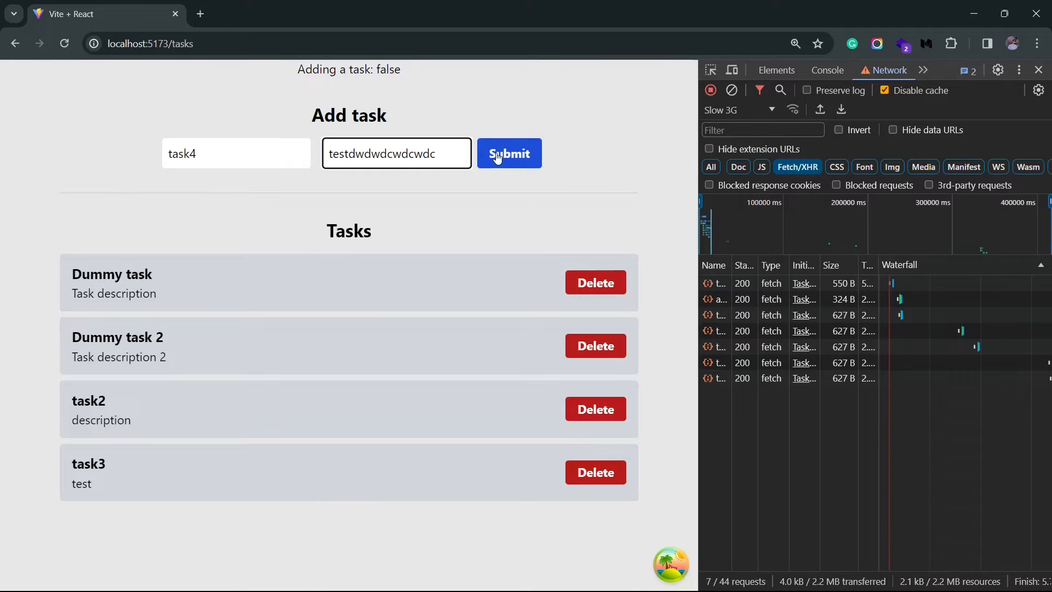
click(509, 153)
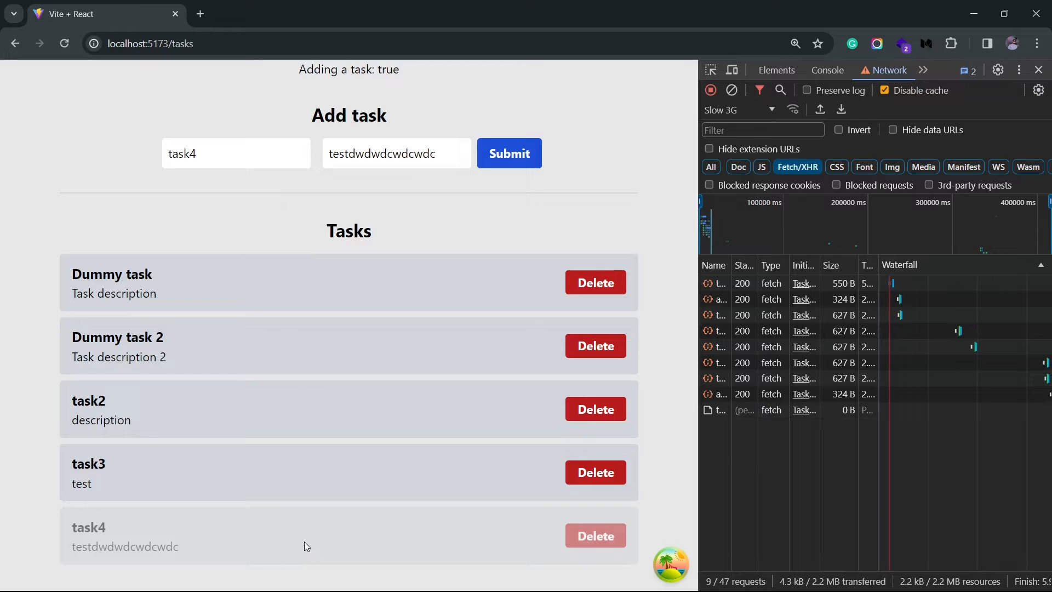
click(508, 153)
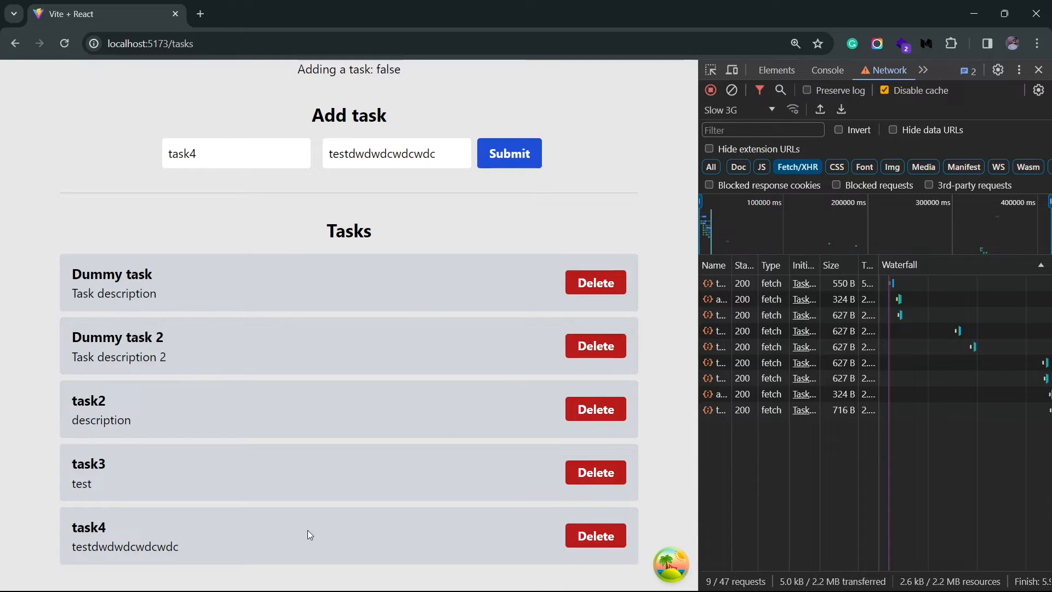
mouse_move(293, 525)
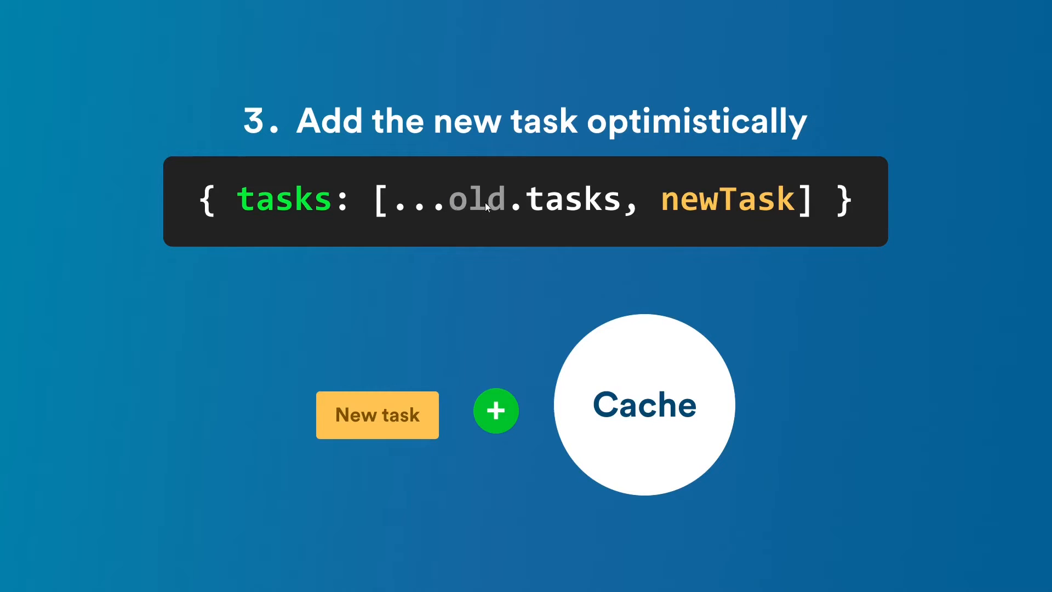
mouse_move(427, 389)
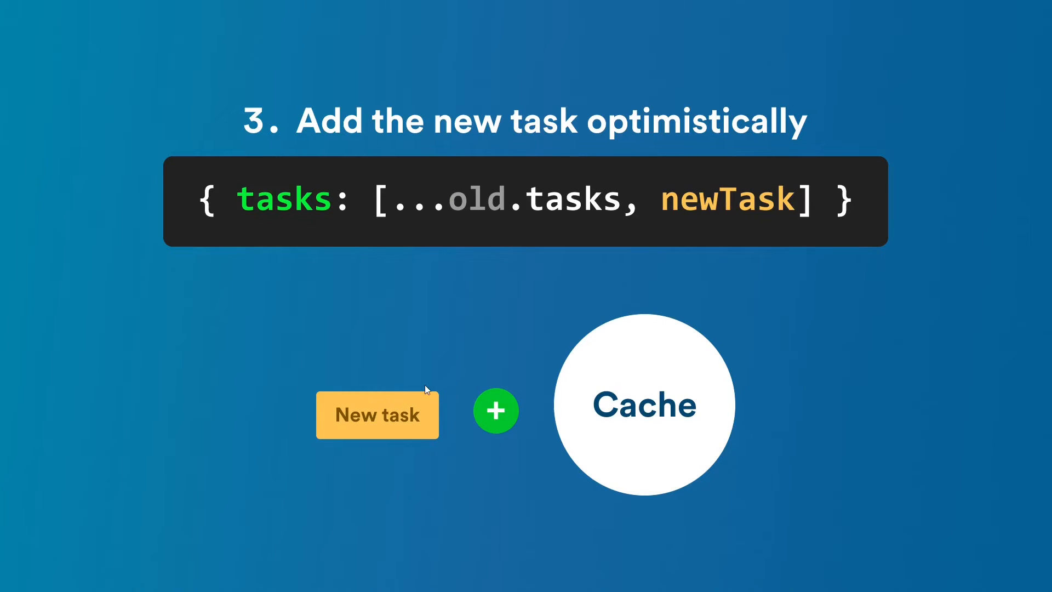
mouse_move(439, 208)
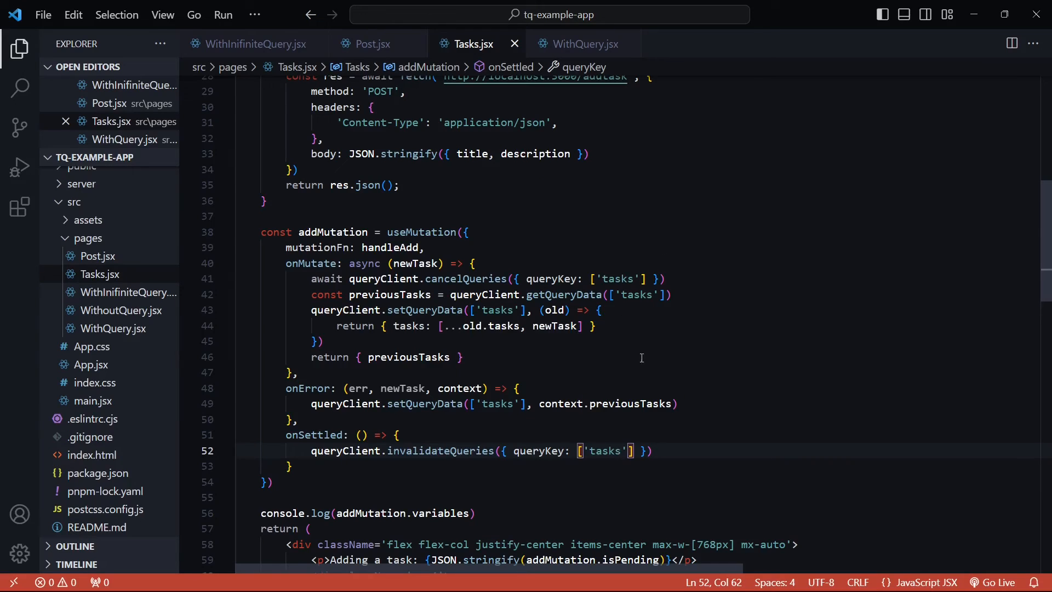
scroll(down, 3)
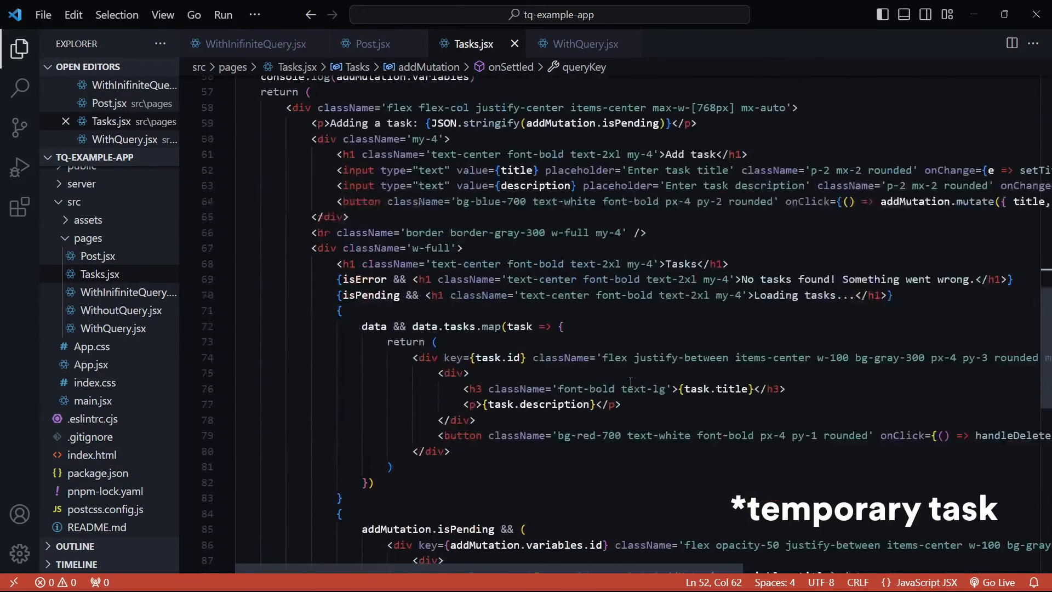
scroll(down, 3)
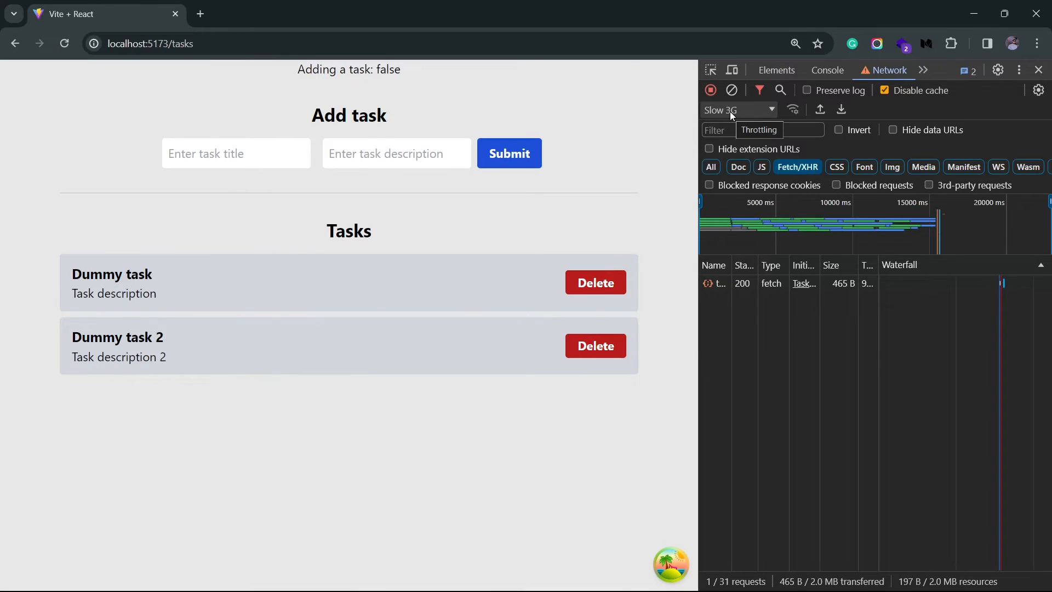
Submit a task titled 'task' with description 'description' and see it listed instantly.
click(236, 153)
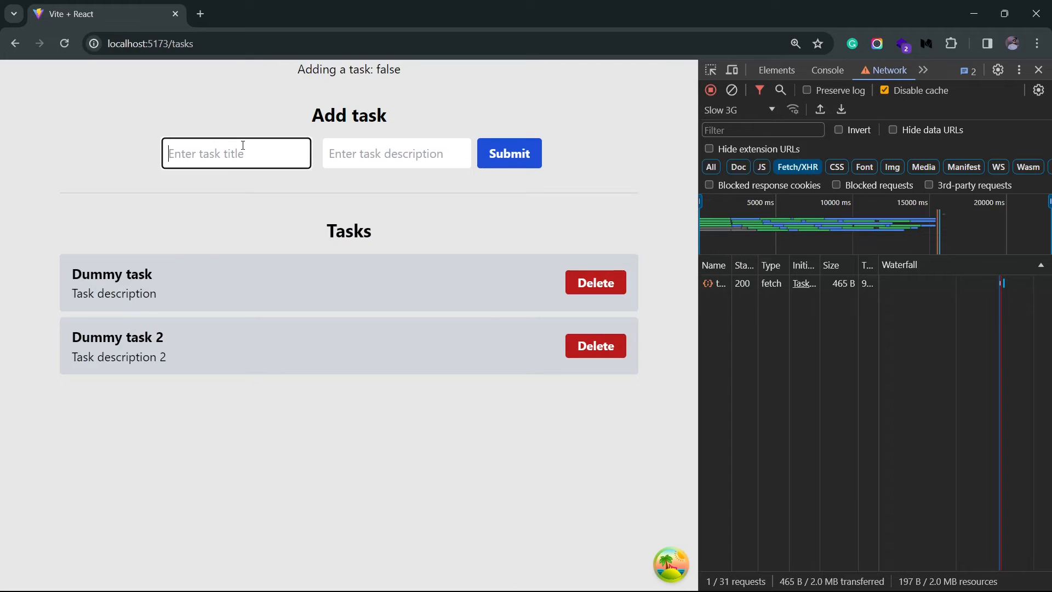
text(description)
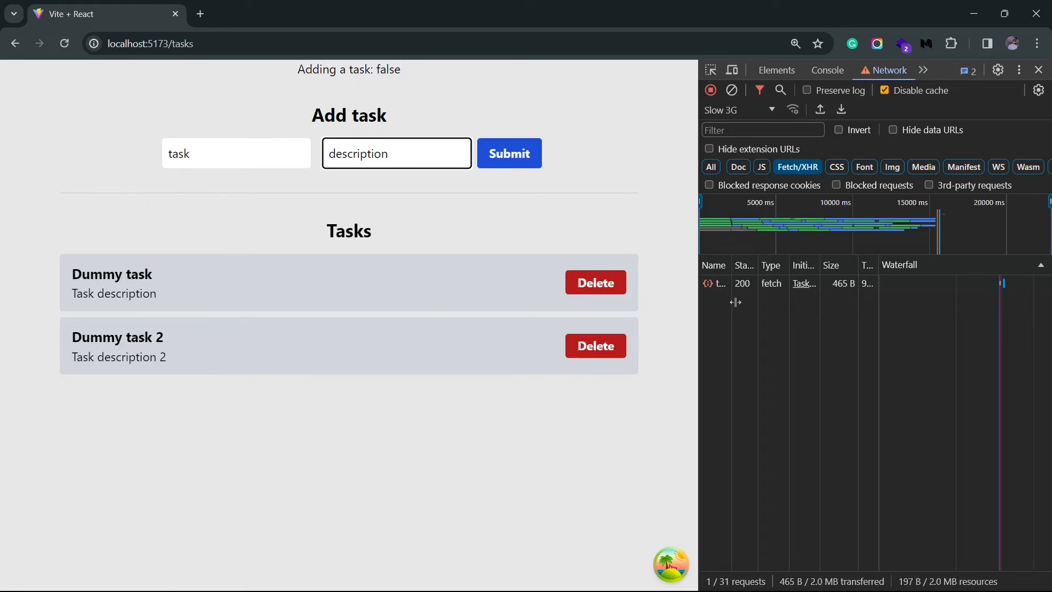
mouse_move(89, 425)
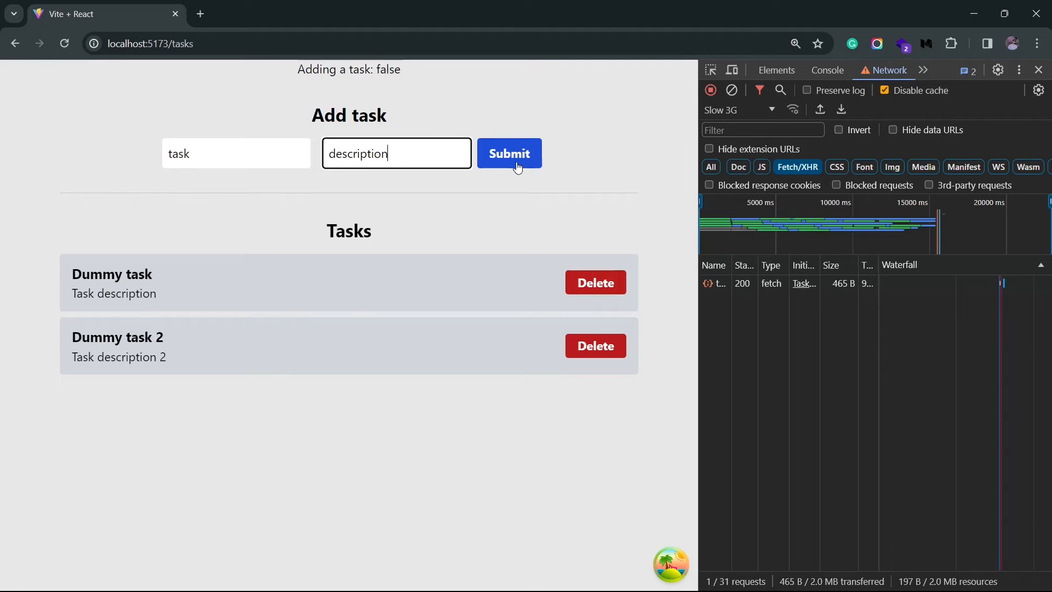
click(508, 153)
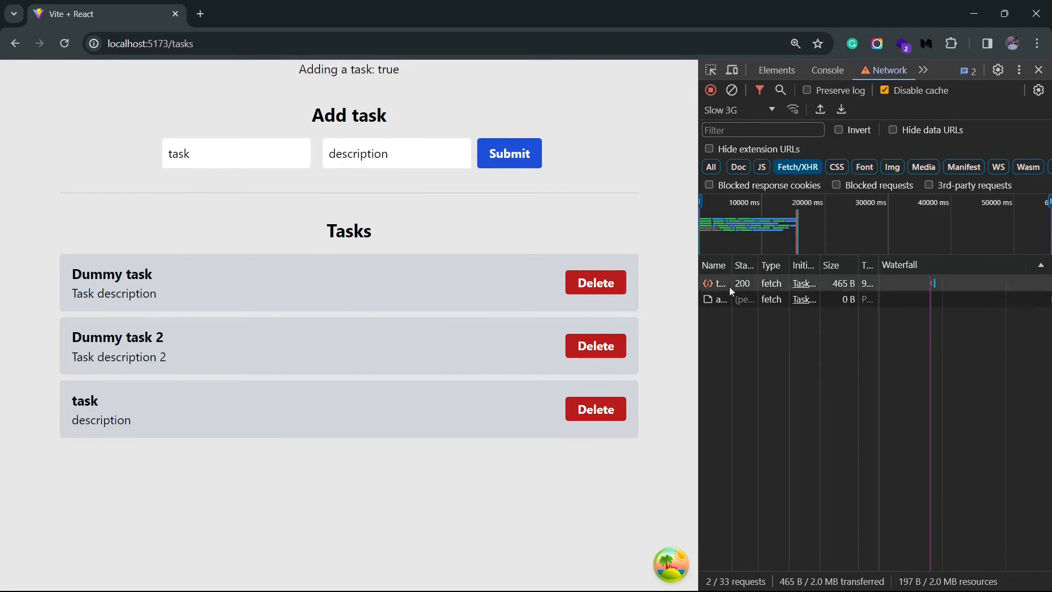
click(508, 153)
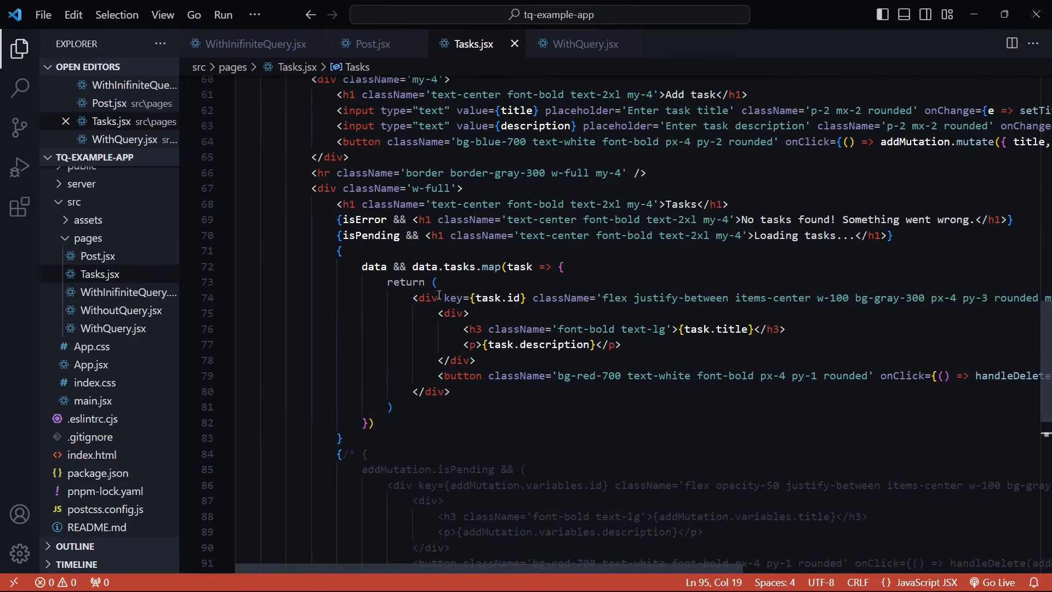
Add id={task.id} to the task div inside data.tasks.map.
text(id={})
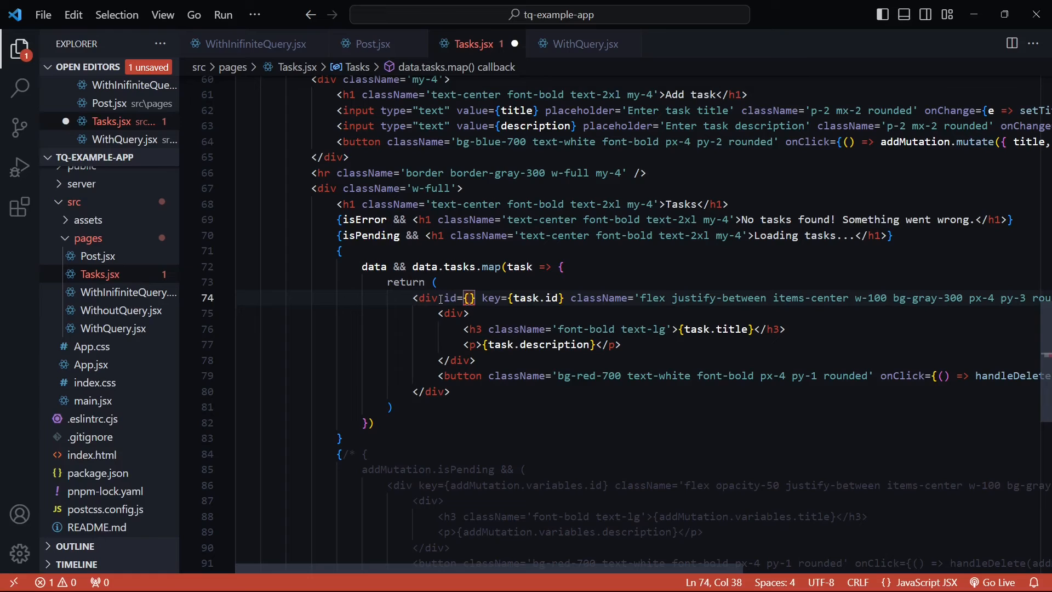
text(task)
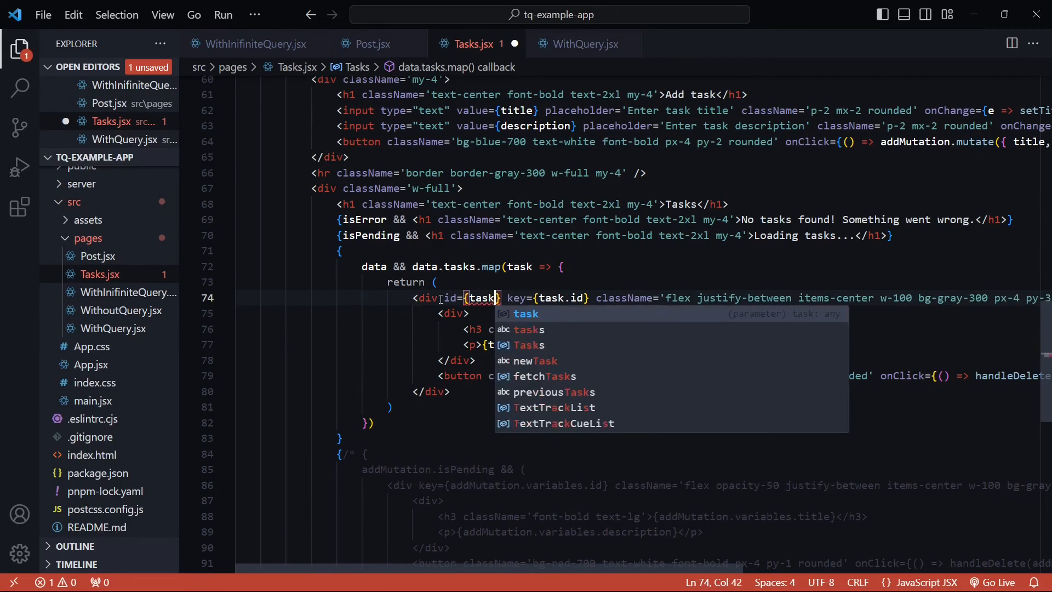
text(.id)
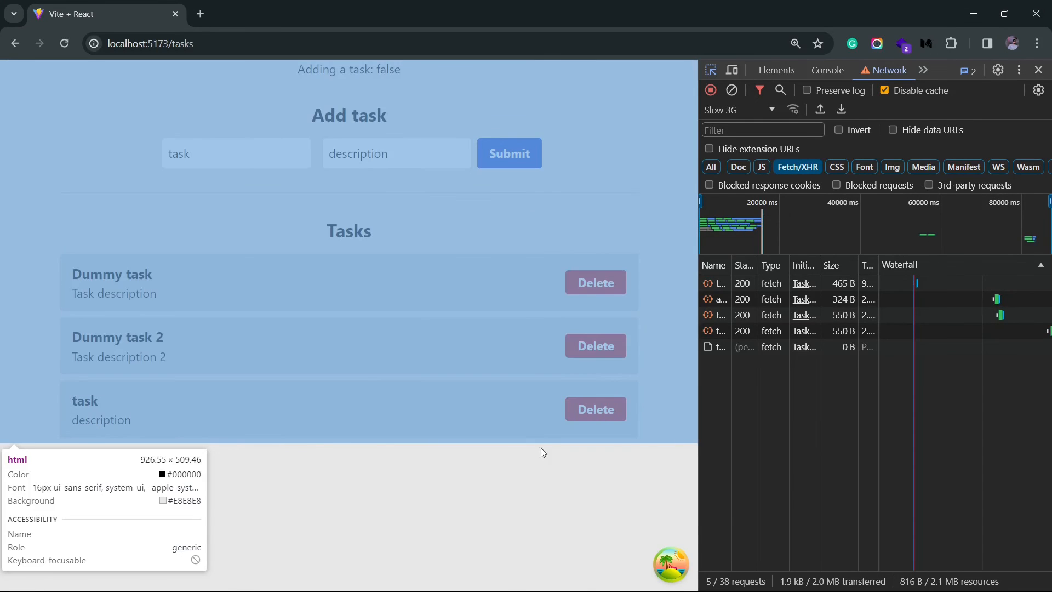
Inspect the added task row's id in Elements, then submit again and inspect the new row.
click(776, 70)
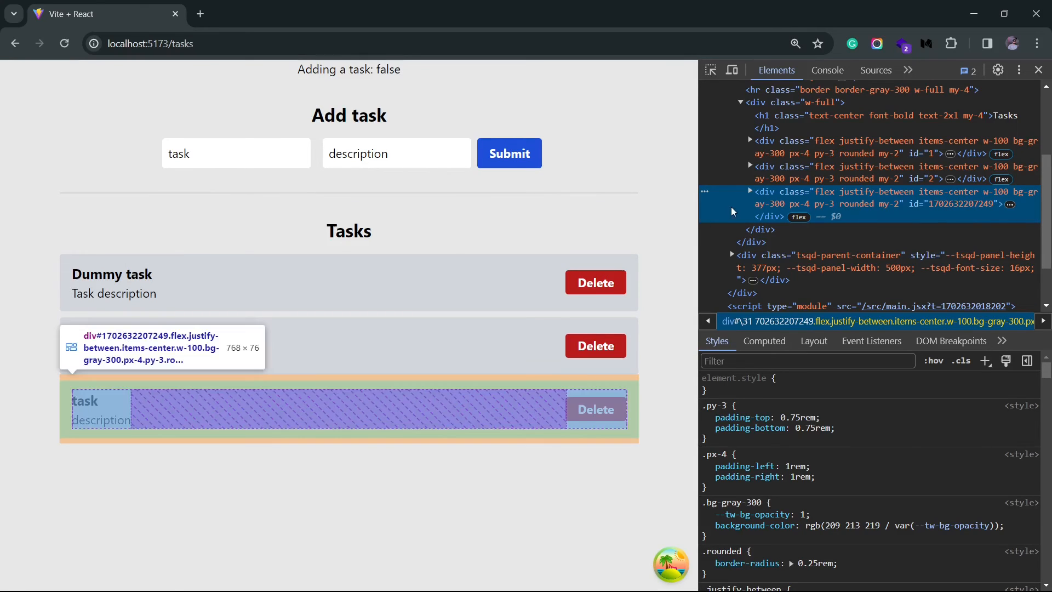
mouse_move(946, 213)
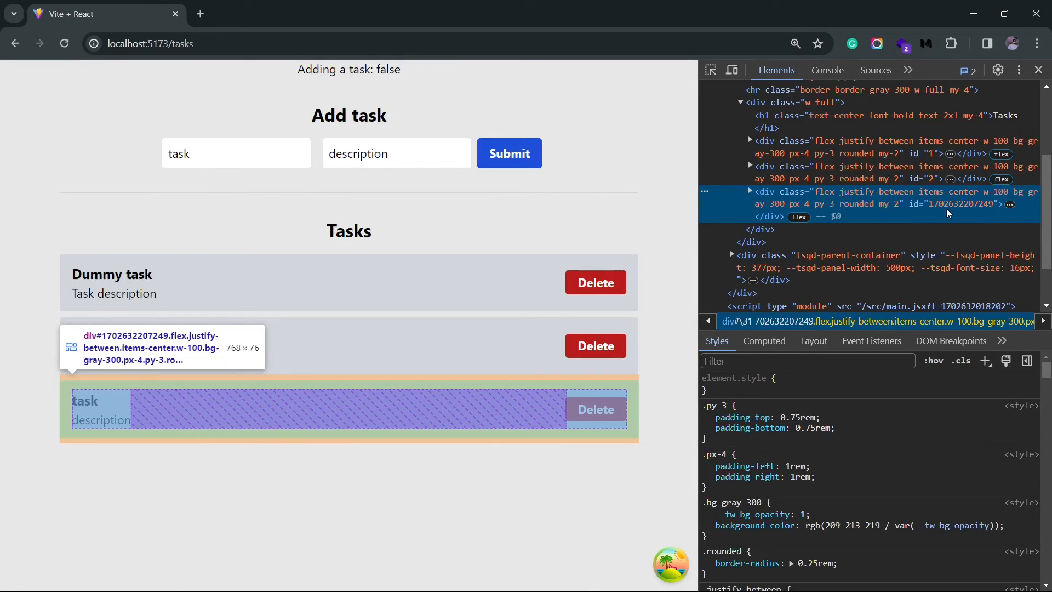
mouse_move(974, 205)
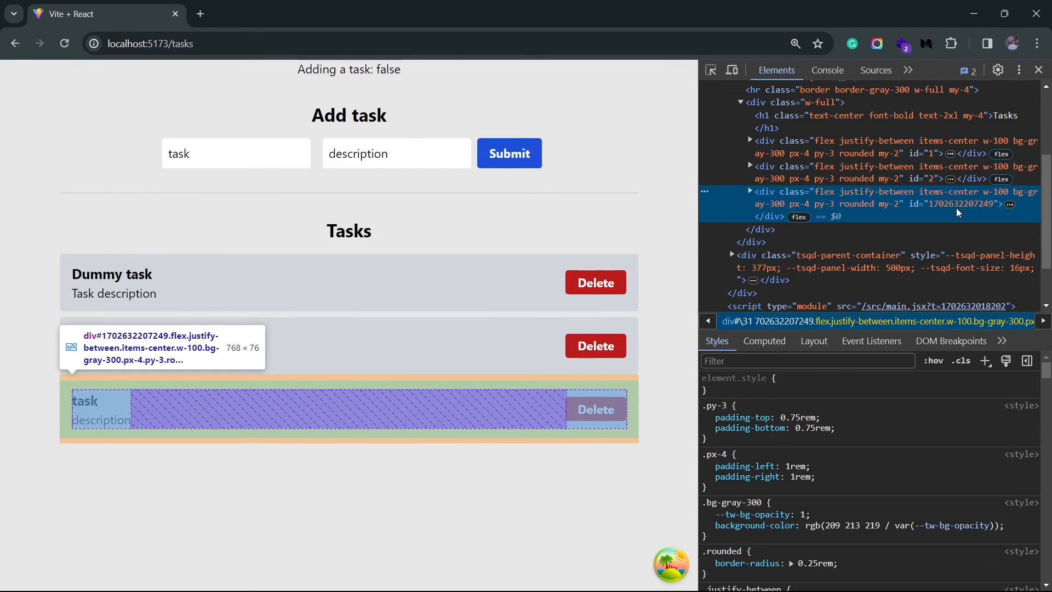
click(509, 153)
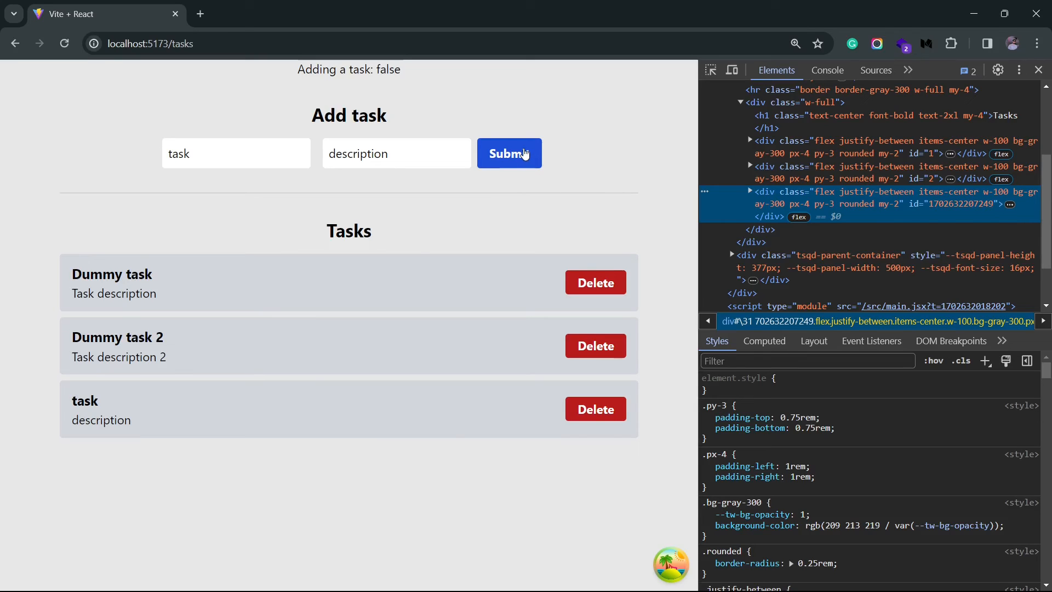
click(509, 153)
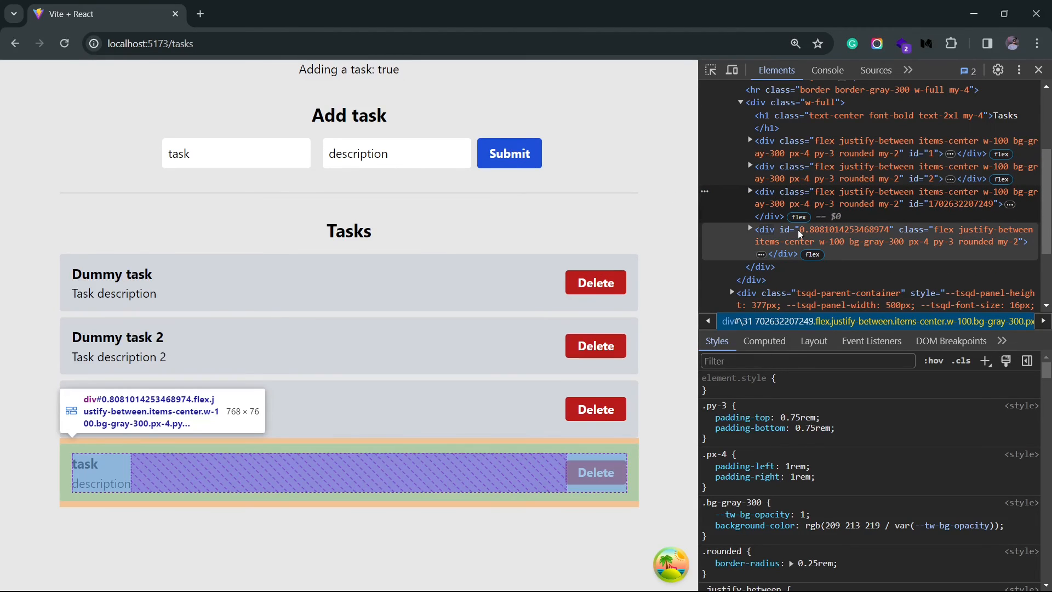